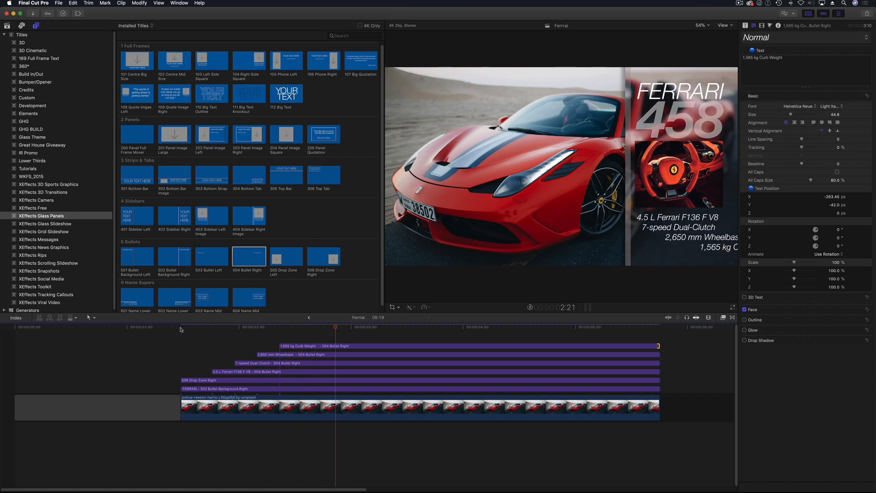
- Preview the finished Ferrari sidebar example, then select the Girl Window clip with 909 Zoom Up Down
click(607, 326)
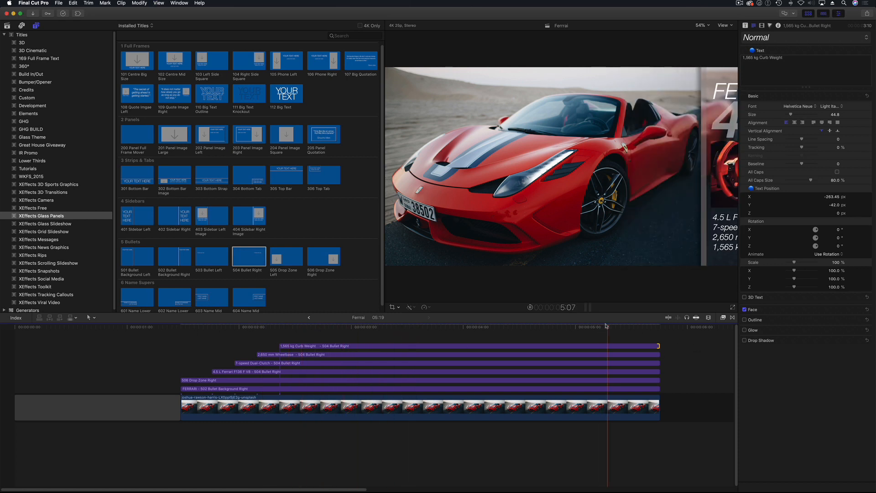
click(733, 307)
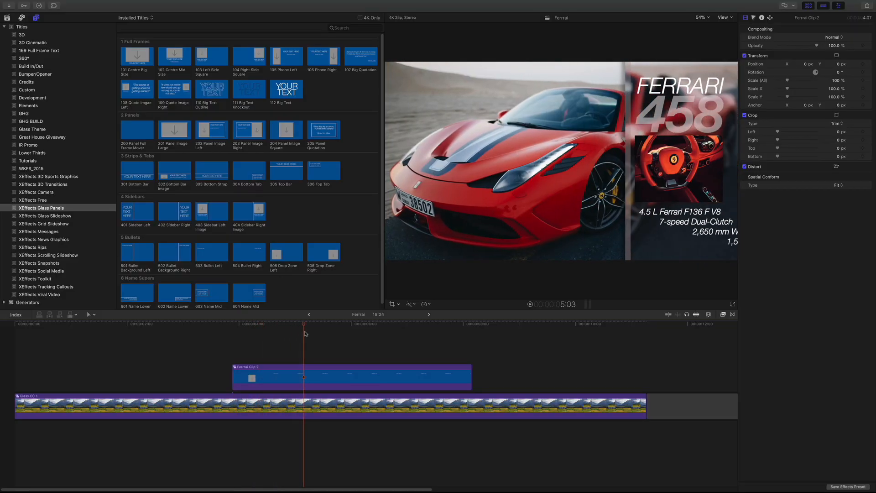
click(370, 332)
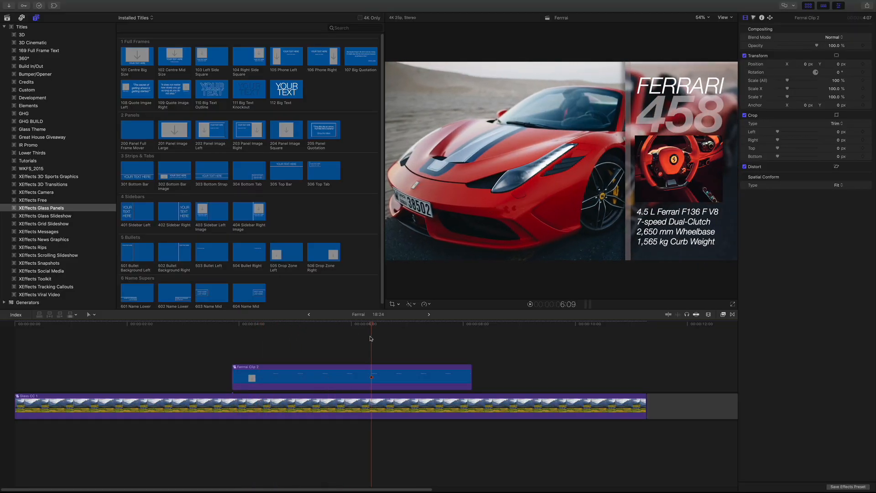
click(257, 324)
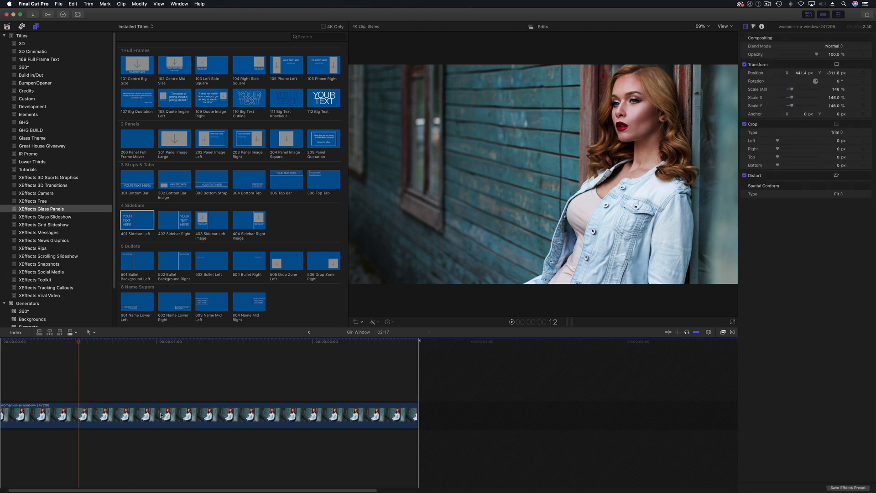
mouse_move(307, 333)
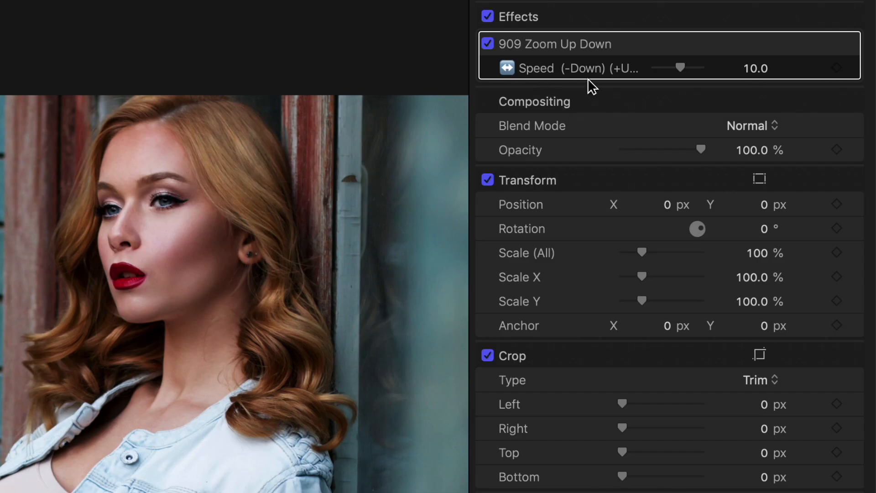
mouse_move(590, 88)
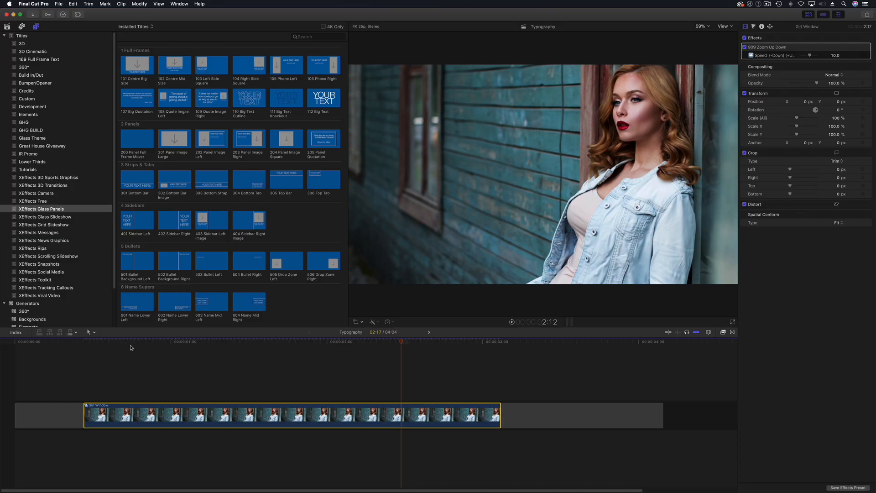
- Place the 401 Sidebar Left title over Girl Window and select its YOUR TEXT HERE placeholder
click(115, 342)
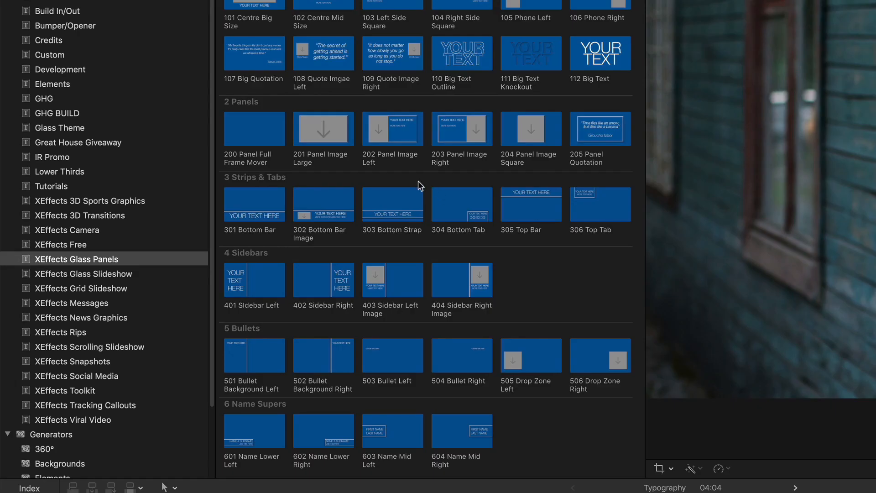
mouse_move(258, 292)
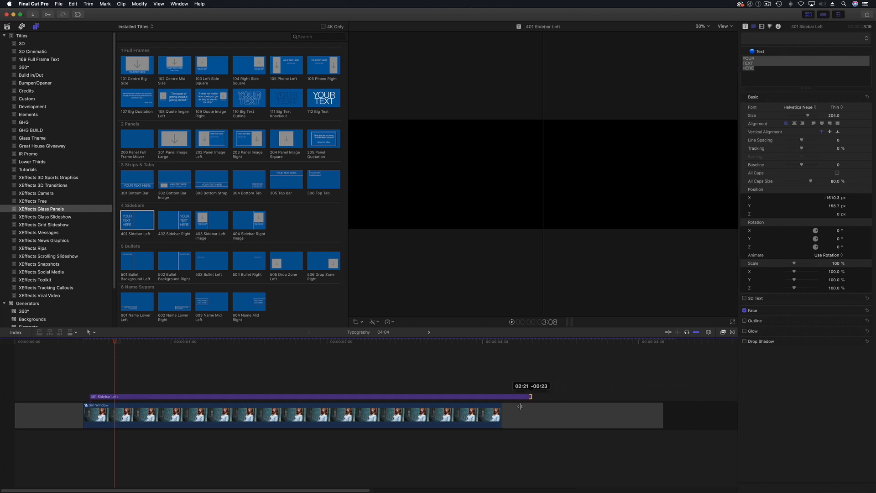
click(281, 341)
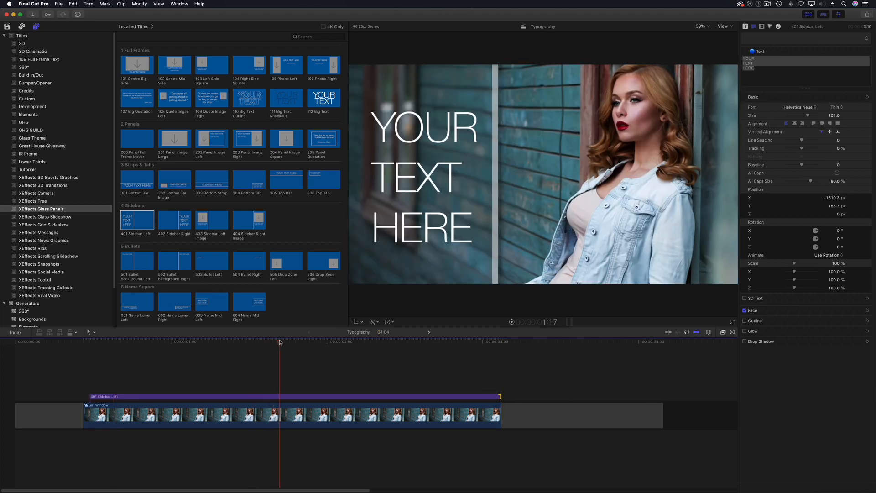
click(282, 396)
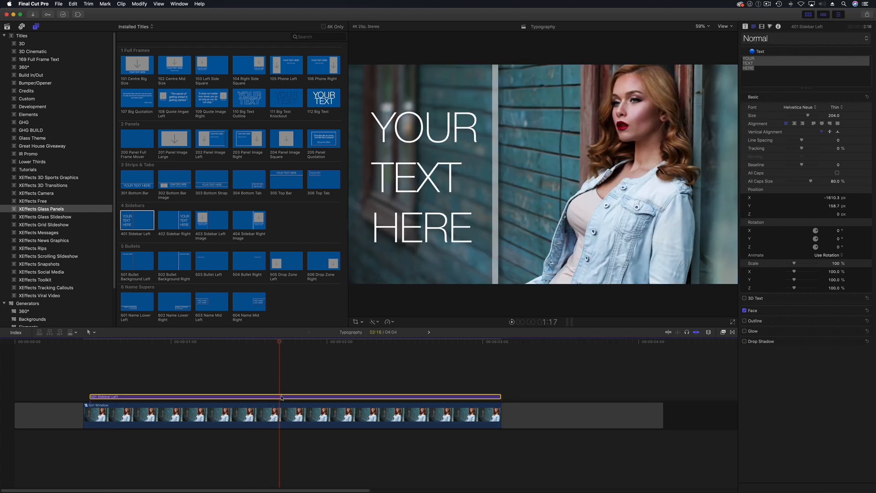
click(423, 177)
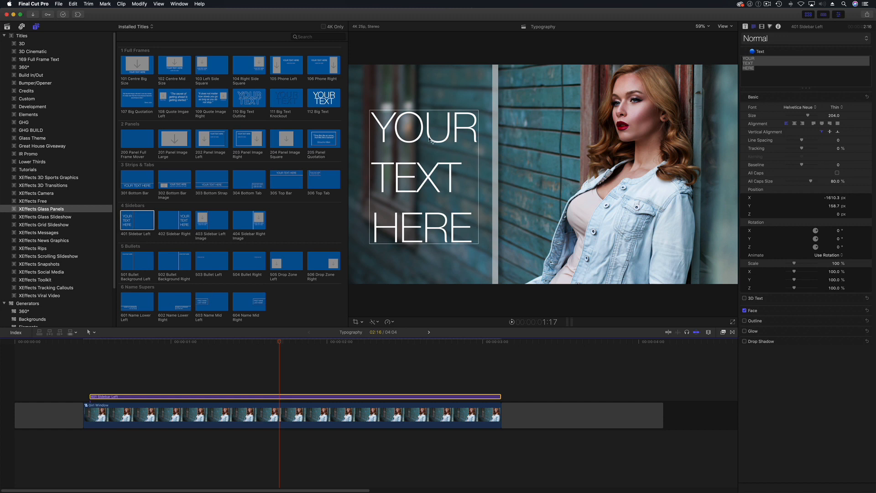
mouse_move(465, 192)
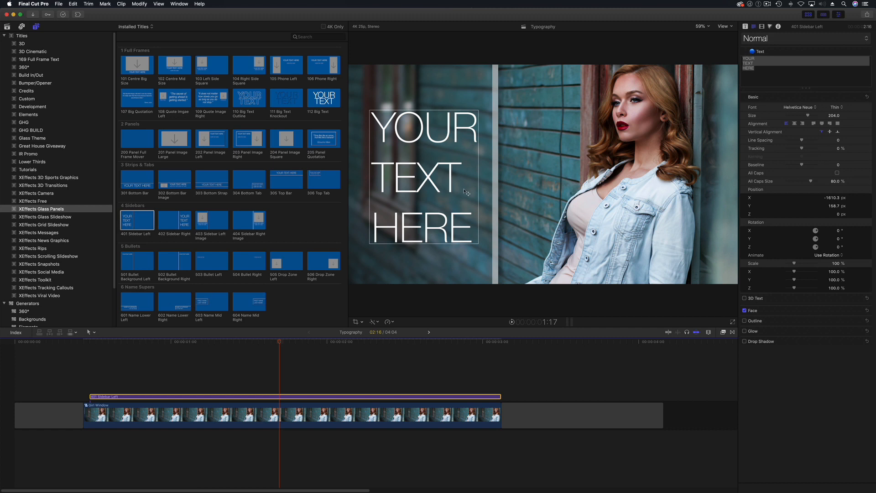
mouse_move(450, 224)
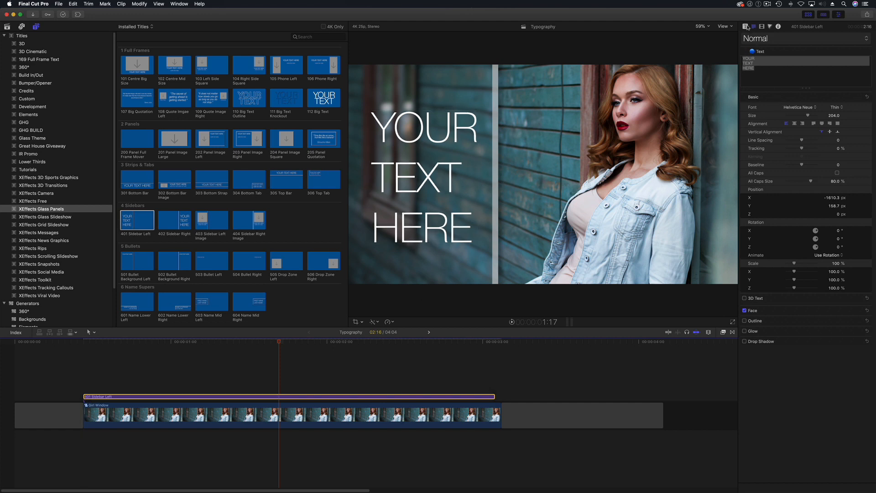
- Select the sidebar's placeholder text to move it higher in the panel
click(753, 27)
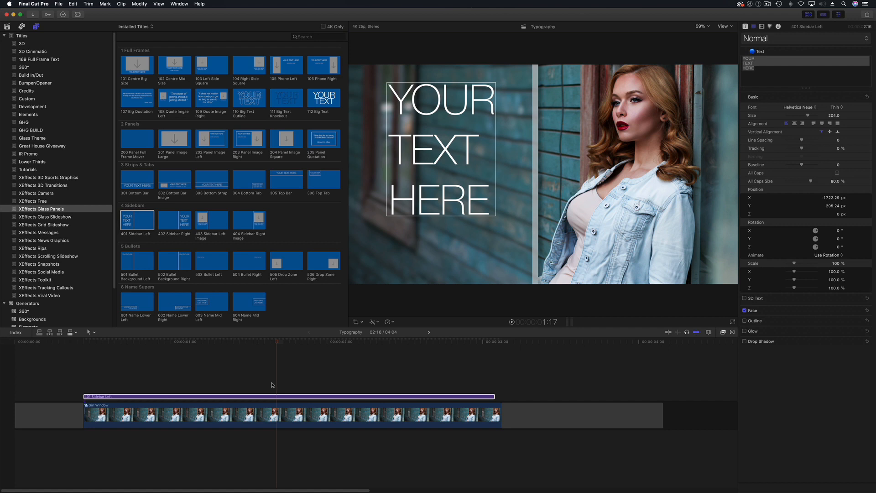
mouse_move(282, 388)
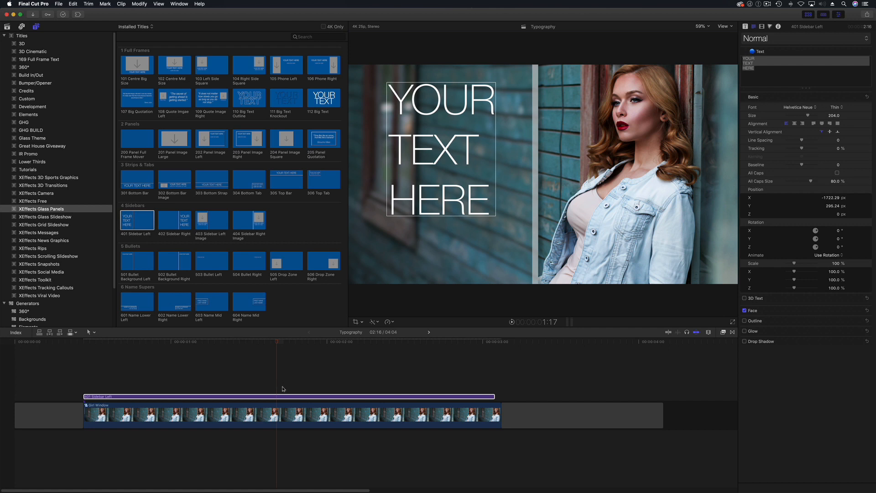
mouse_move(279, 400)
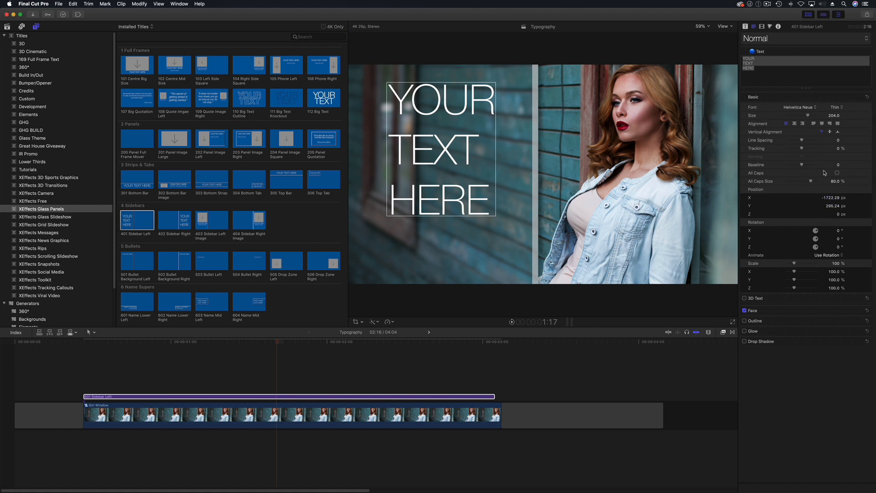
mouse_move(809, 137)
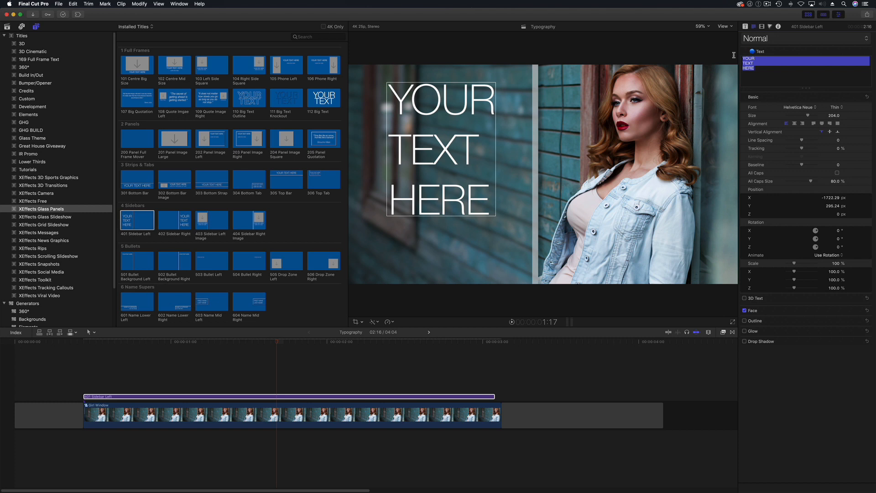
- Change the placeholder to a centre-aligned "$99.99" and shift it within the sidebar
text($99.99)
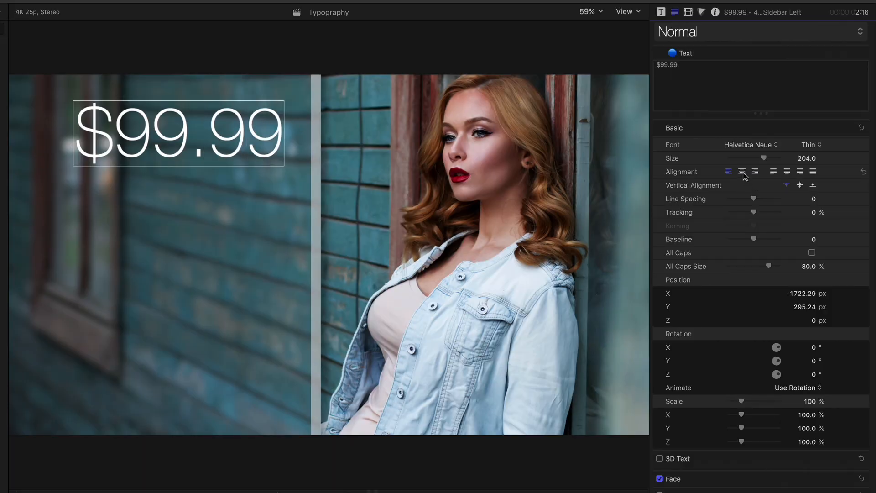
click(742, 171)
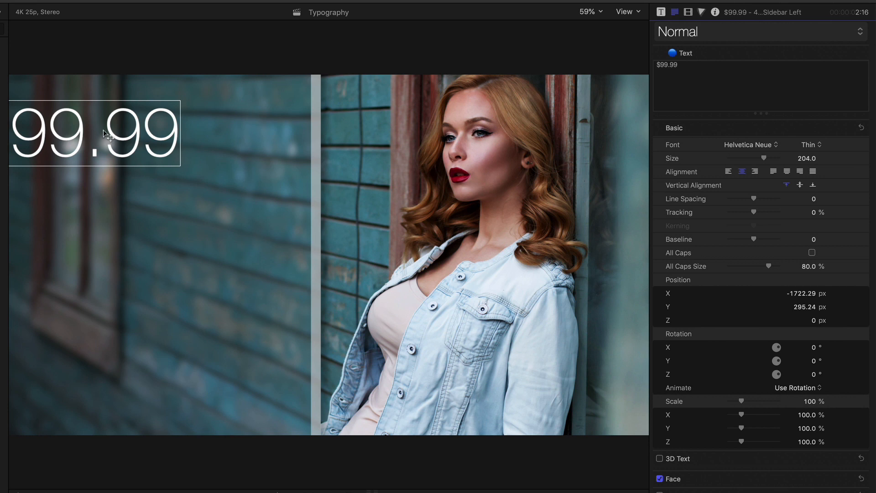
drag(93, 132, 150, 137)
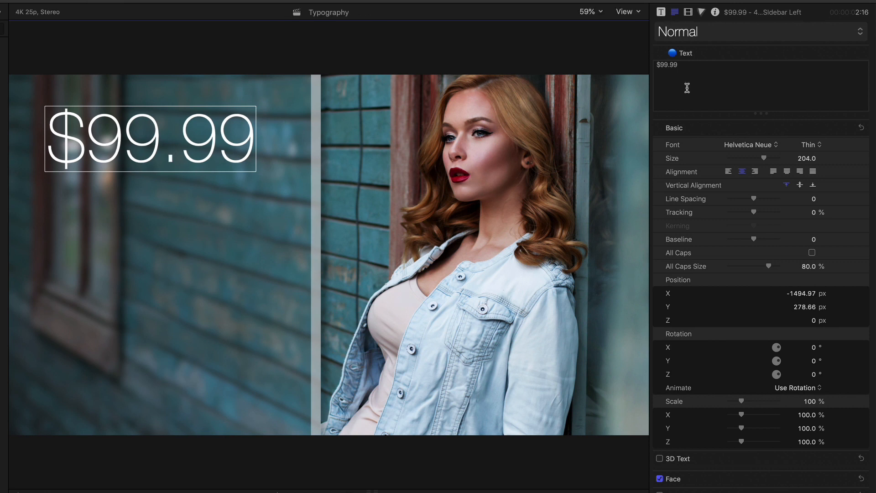
- Set the whole $99.99 price in Mishafi Regular at size 540
double_click(667, 65)
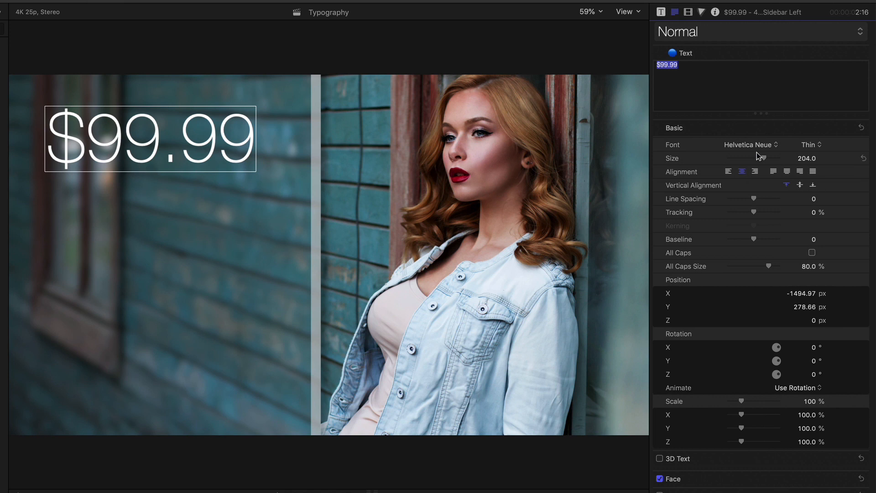
mouse_move(767, 149)
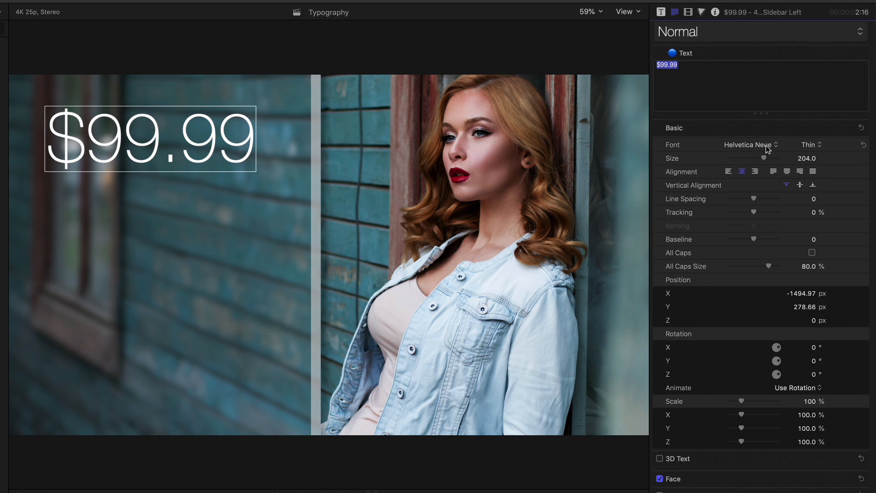
click(752, 144)
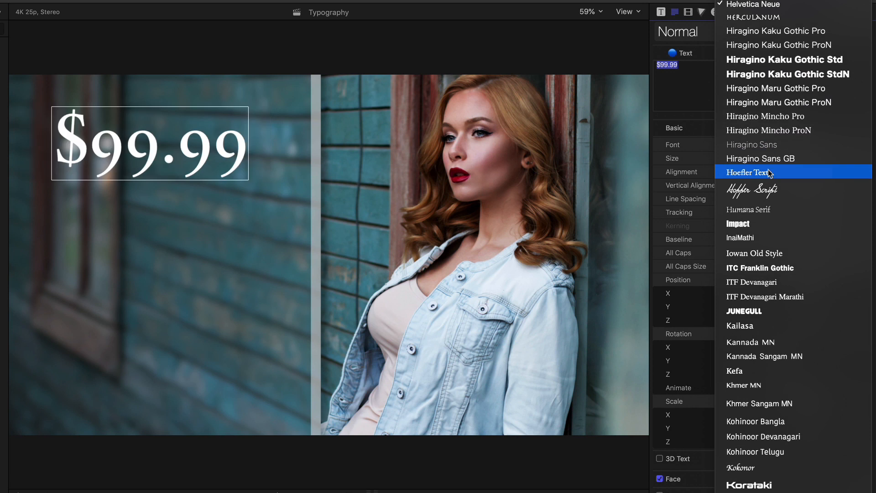
scroll(down, 3)
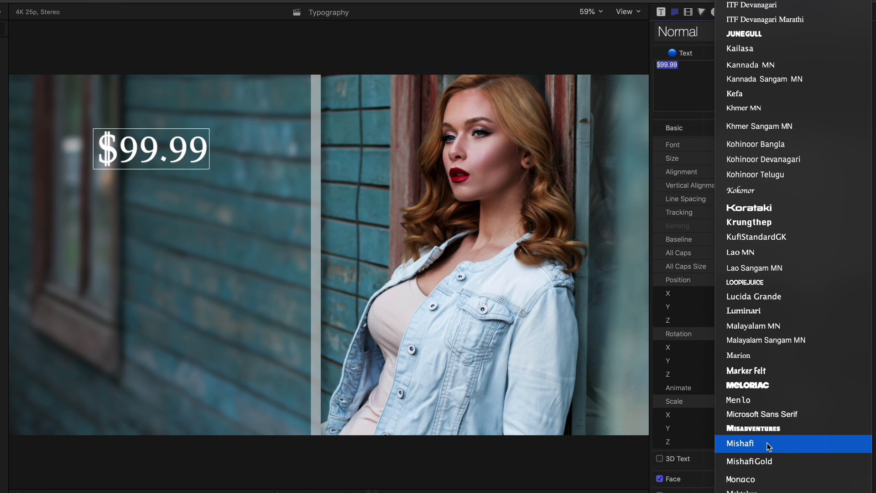
click(740, 444)
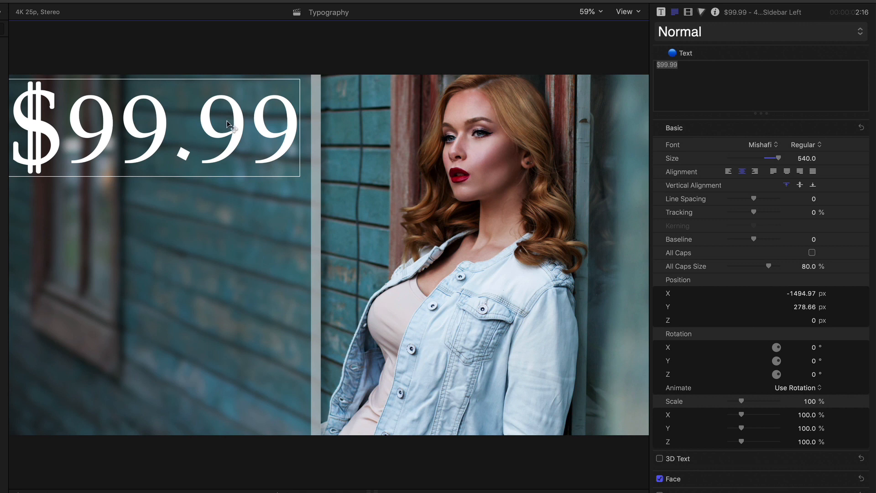
mouse_move(219, 155)
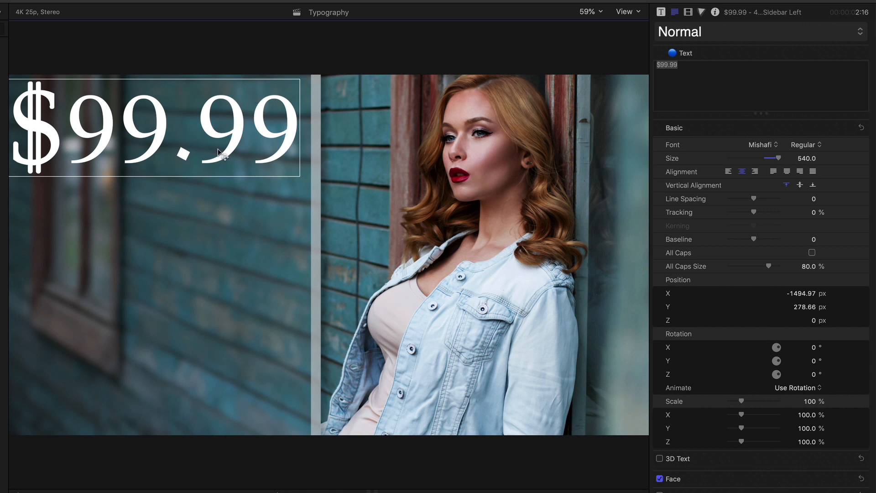
mouse_move(735, 65)
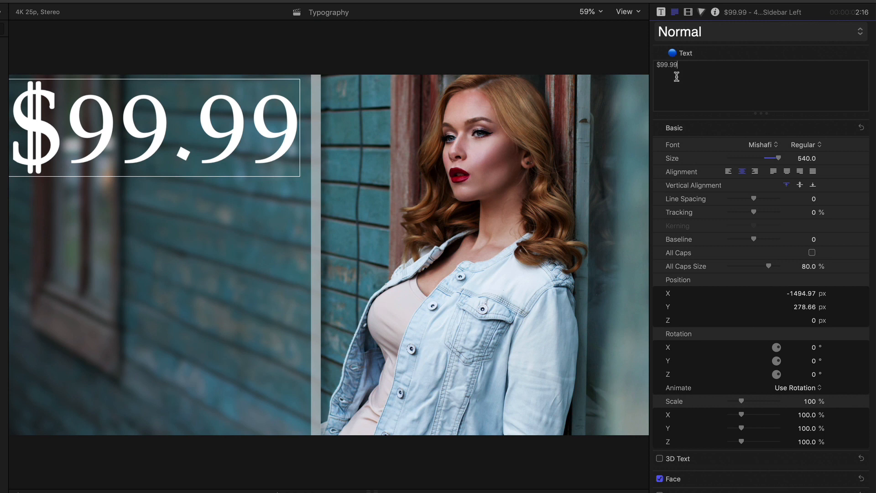
- Select the .99 cents digits and reduce them to size 266
double_click(672, 65)
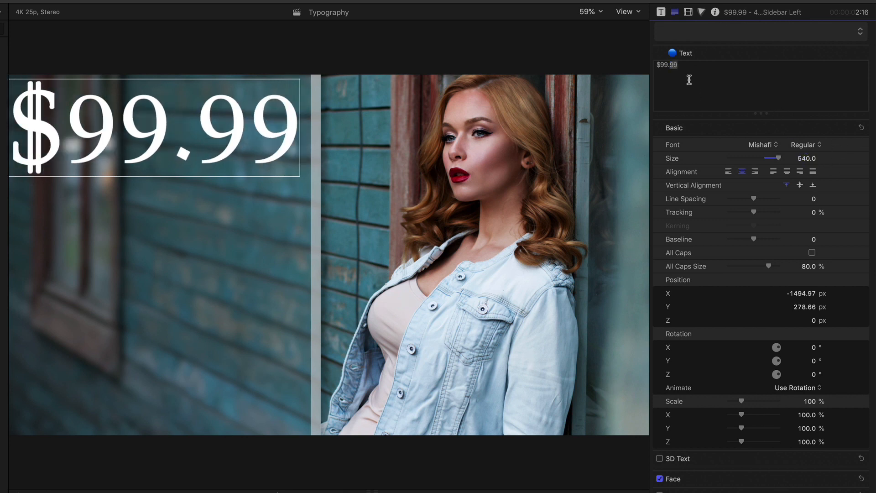
double_click(669, 65)
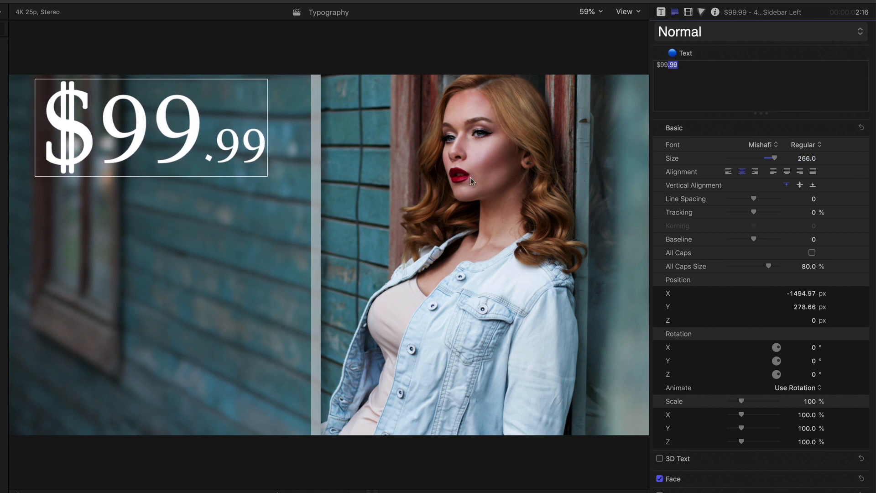
drag(151, 128, 154, 144)
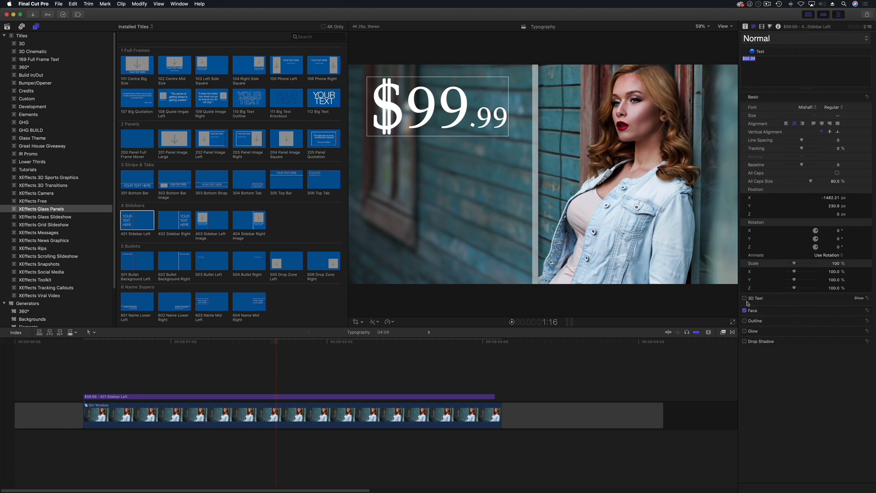
- Enable a white outline on $99.99 and turn off its Face fill
click(745, 310)
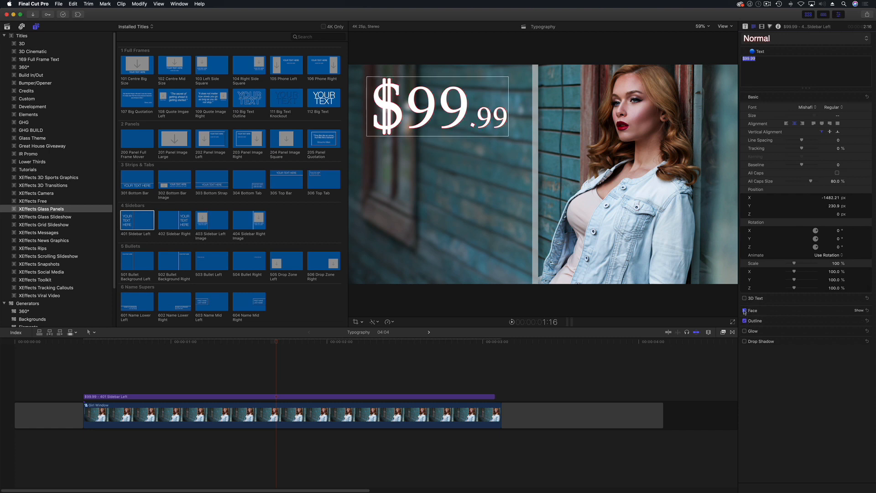
click(745, 310)
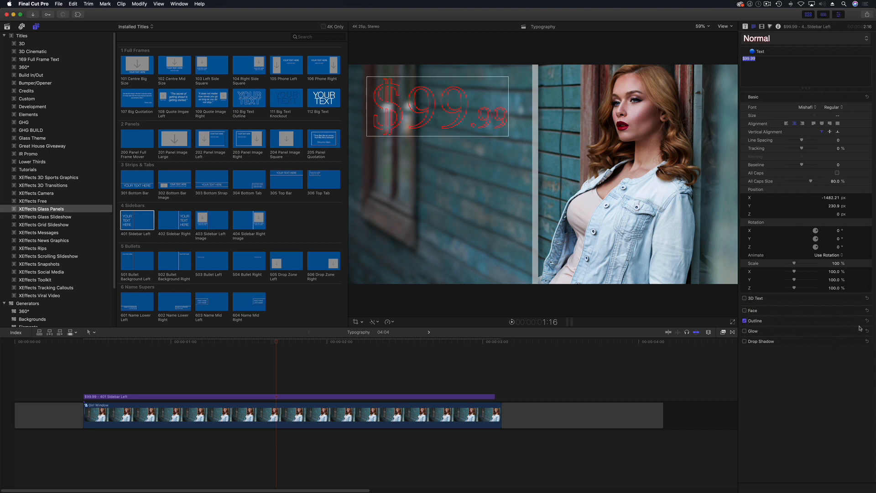
click(745, 320)
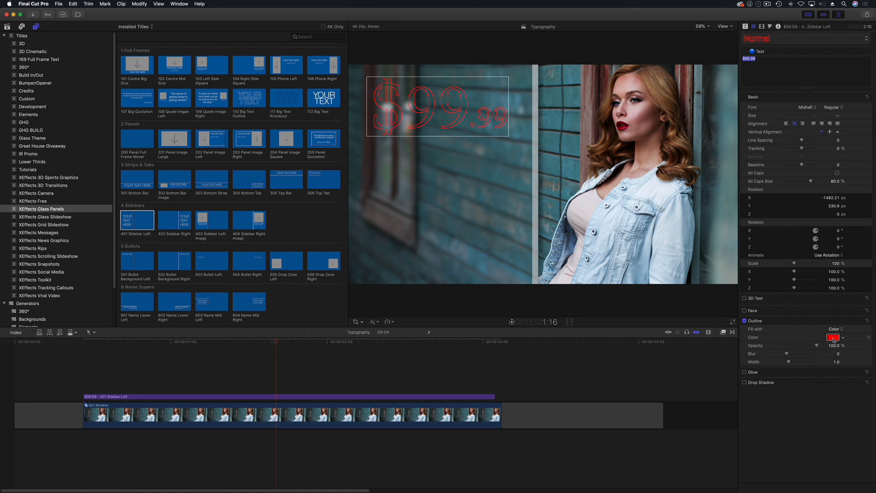
click(834, 337)
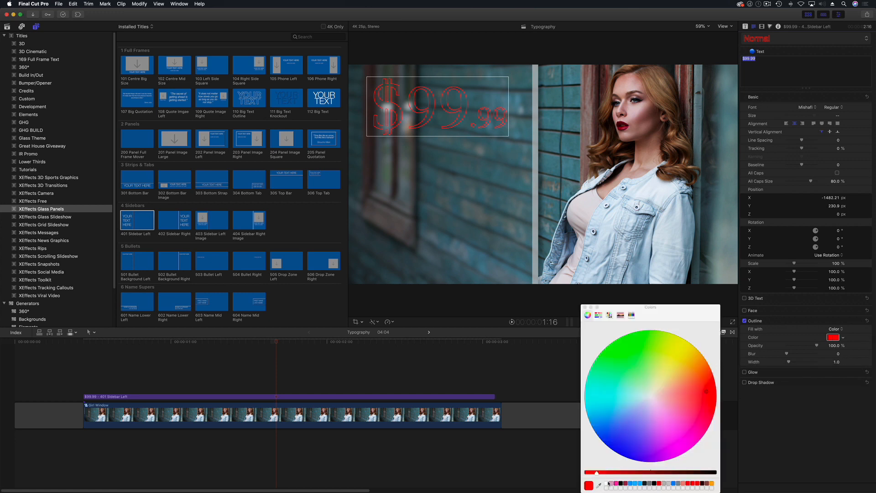
click(650, 397)
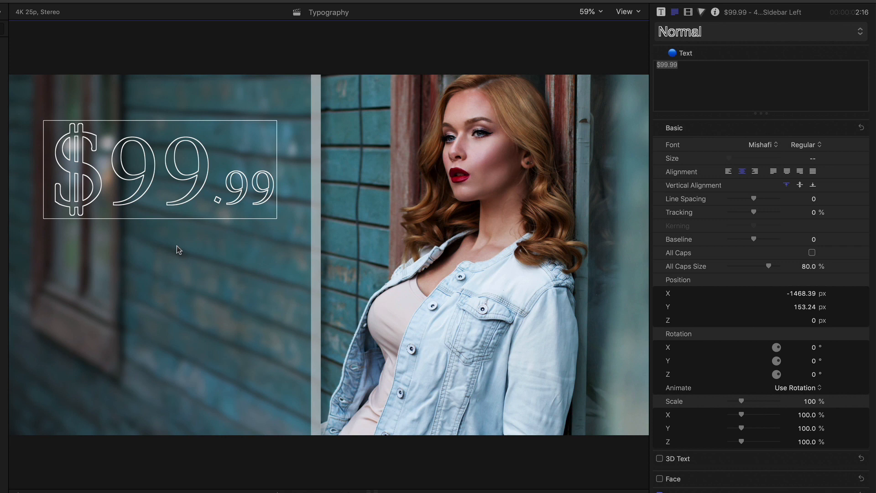
mouse_move(173, 249)
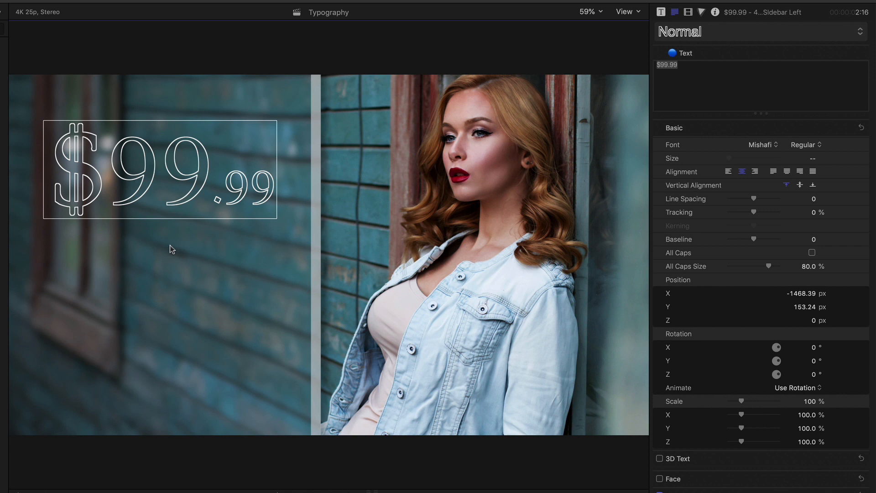
mouse_move(201, 178)
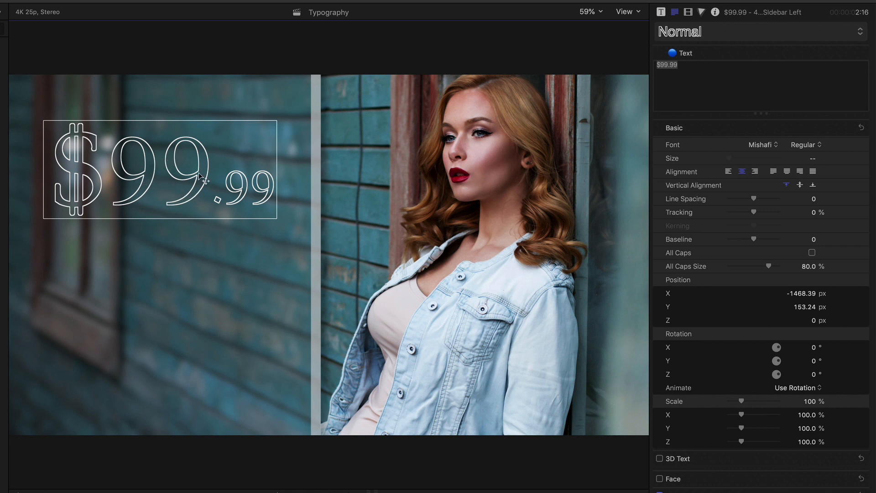
mouse_move(215, 223)
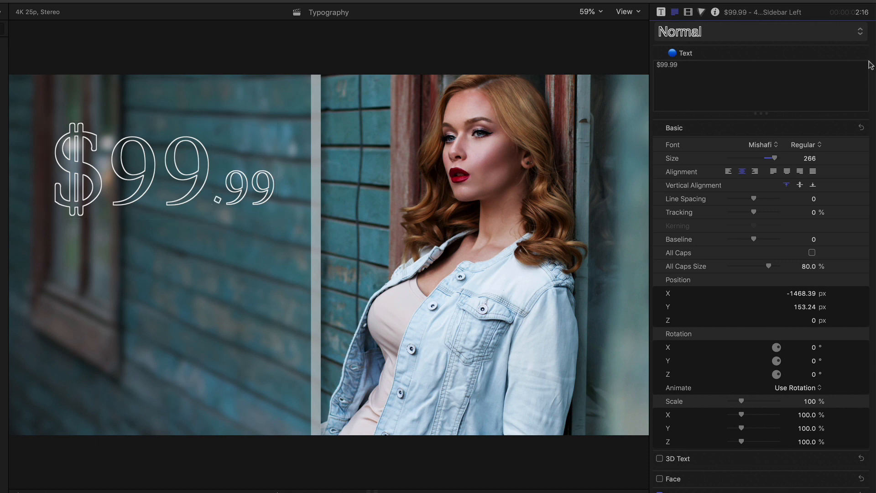
- Set kerning before .99 to -5.1 and nudge the price block slightly upward
click(207, 170)
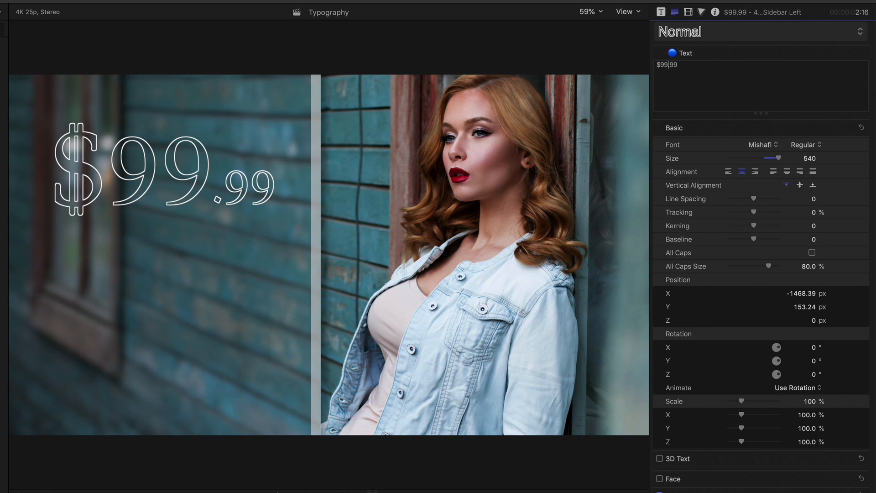
mouse_move(814, 234)
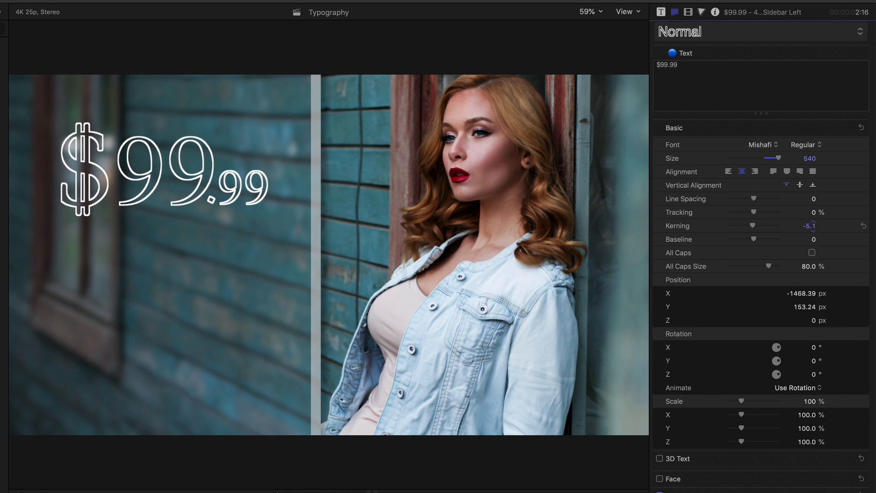
click(157, 201)
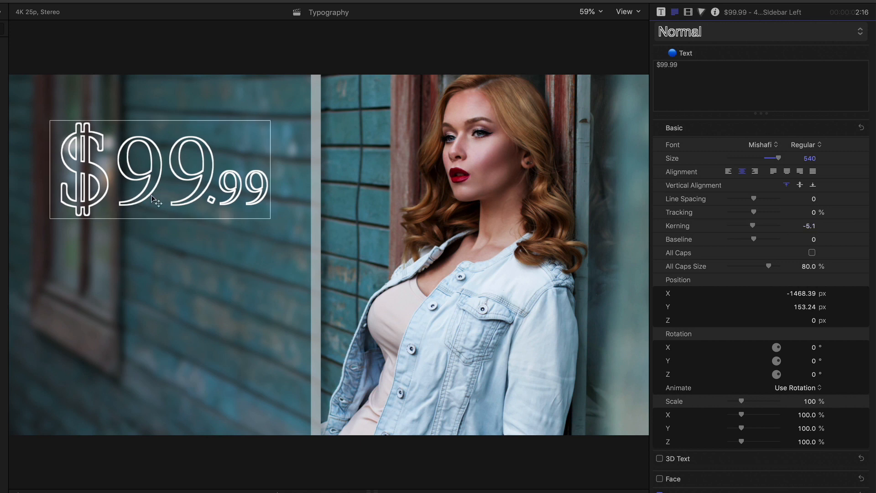
drag(157, 198, 174, 192)
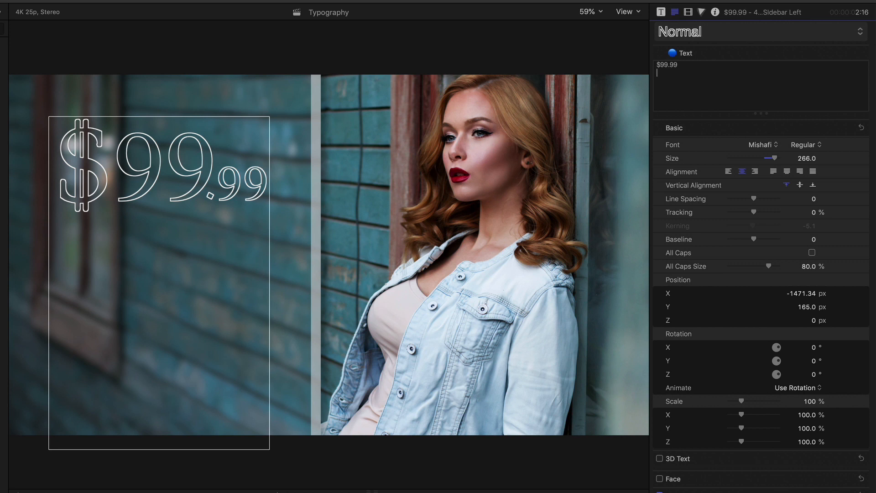
- Type "Material" on the line below the price and select it
text(M)
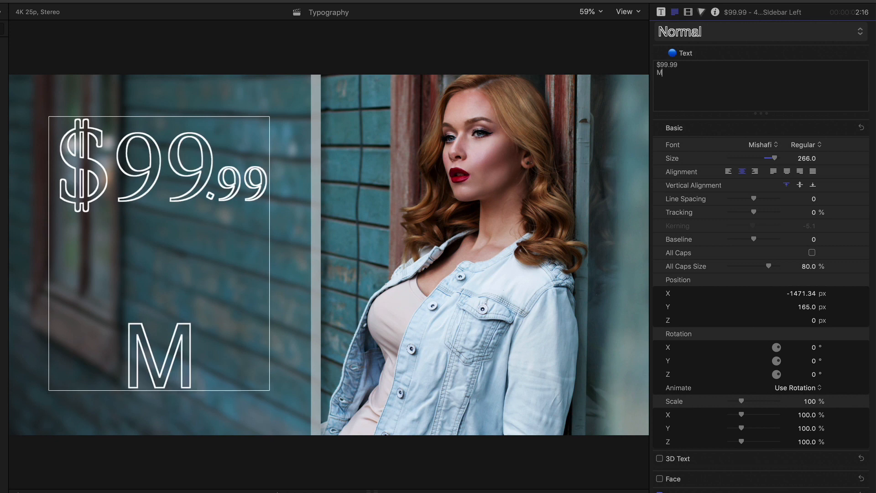
text(aterial)
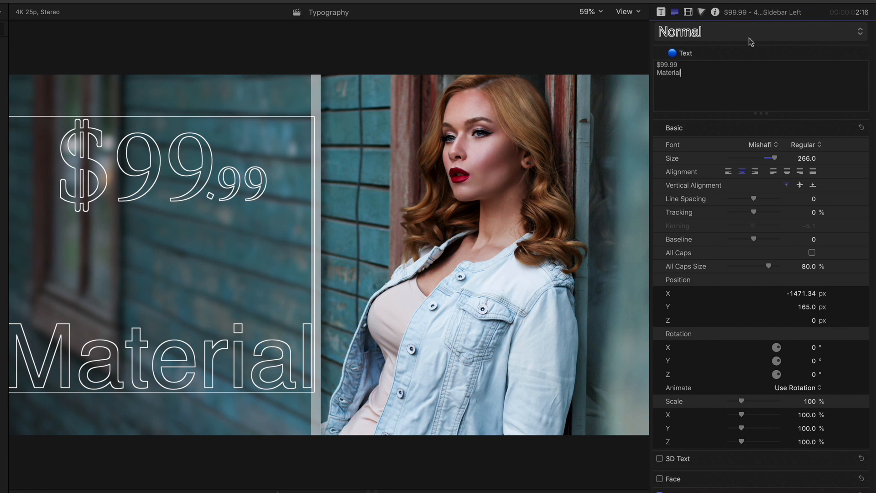
double_click(669, 73)
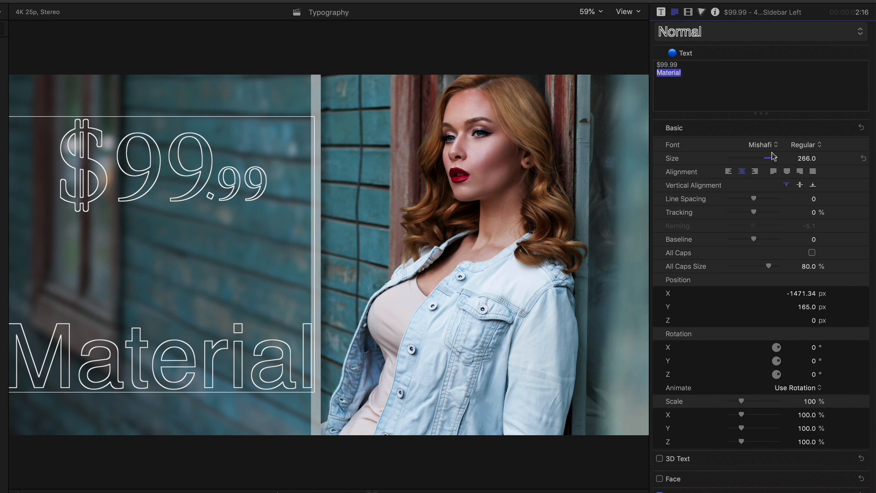
click(762, 144)
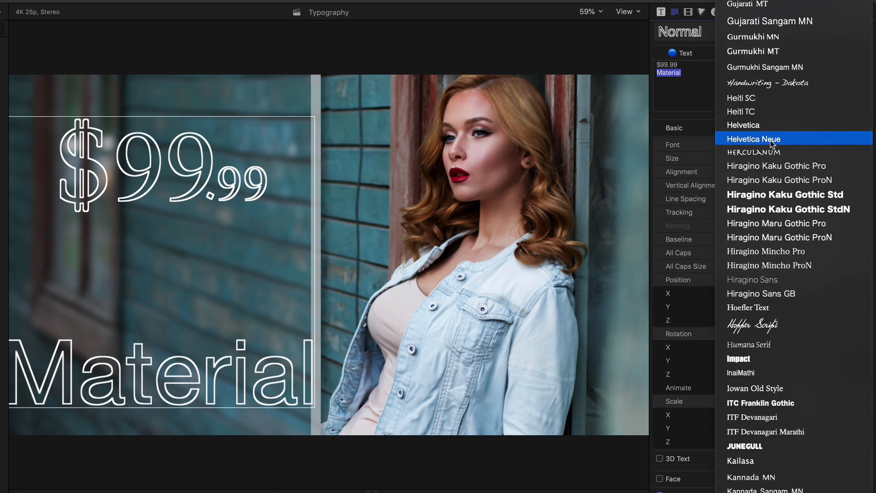
- Set the second line in Helvetica Neue, reading "Material - 100% Cotton"
click(753, 139)
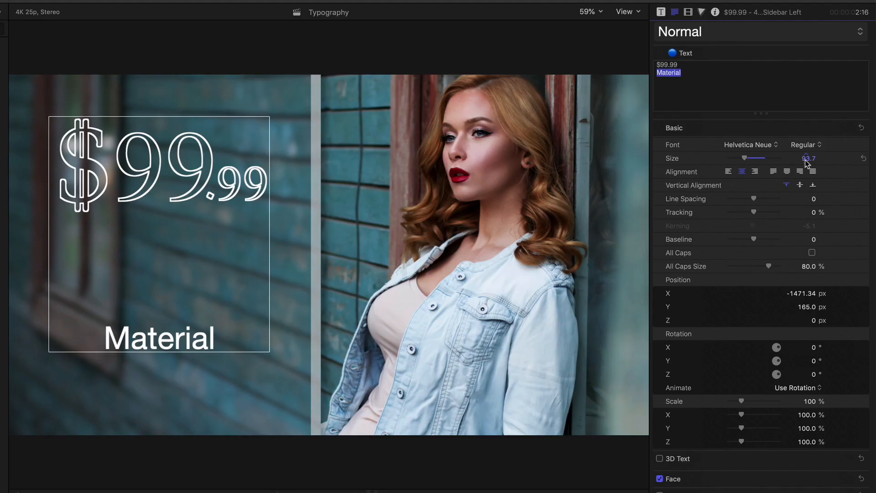
click(680, 73)
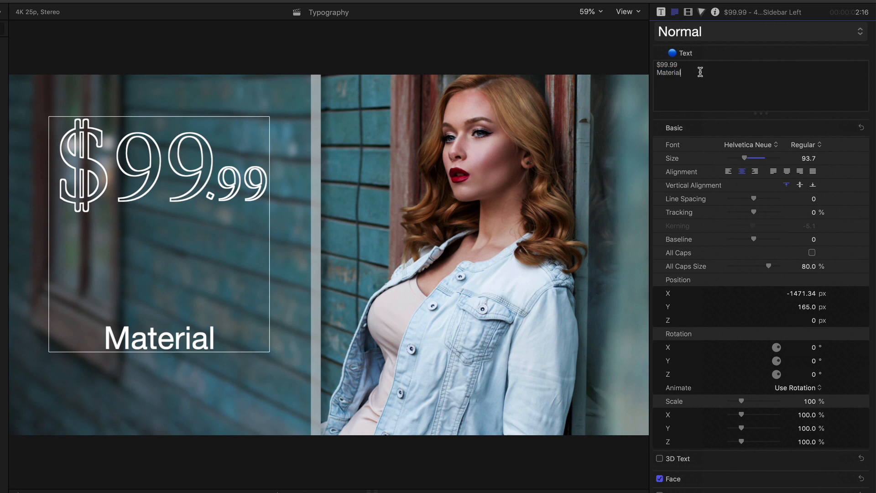
text(- 1)
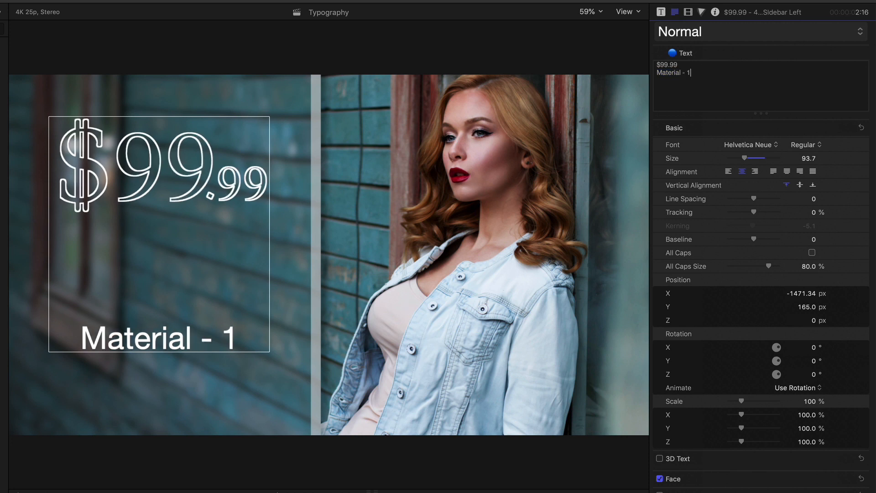
text(00%)
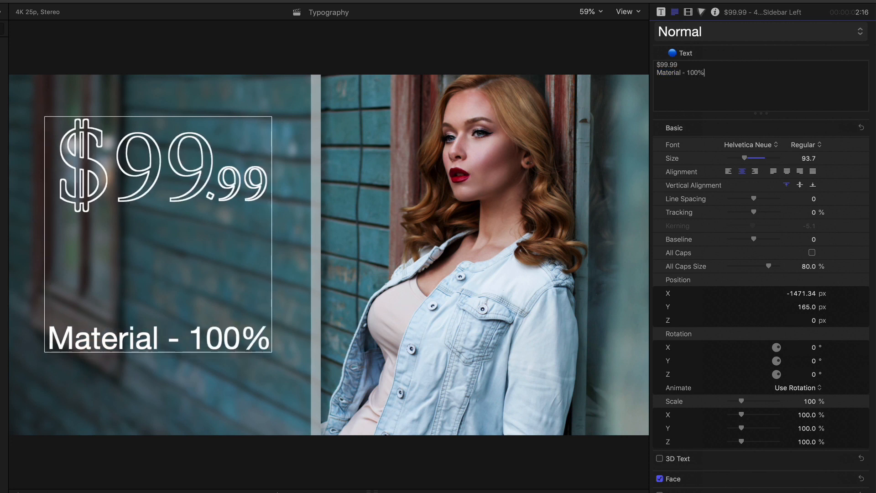
text(Cotto)
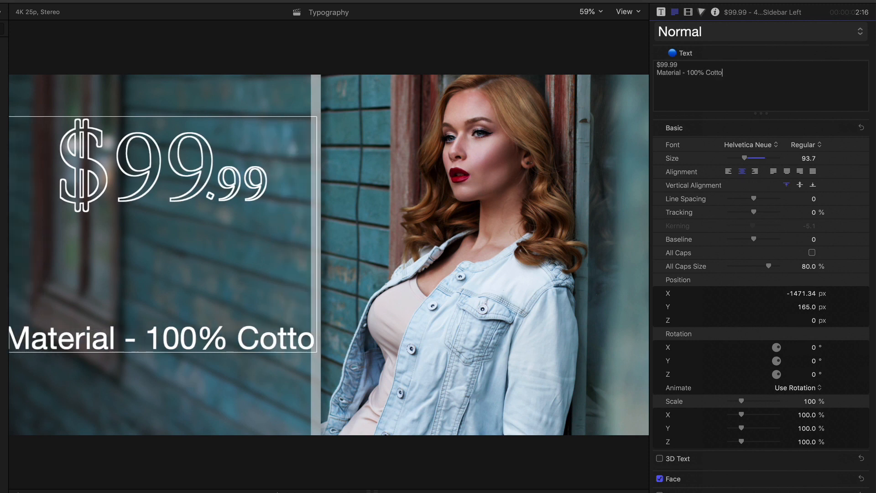
text(n)
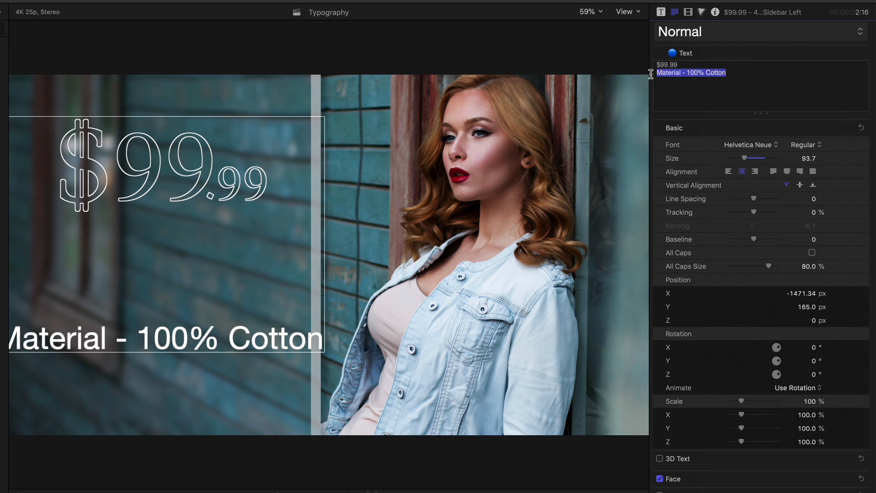
mouse_move(587, 191)
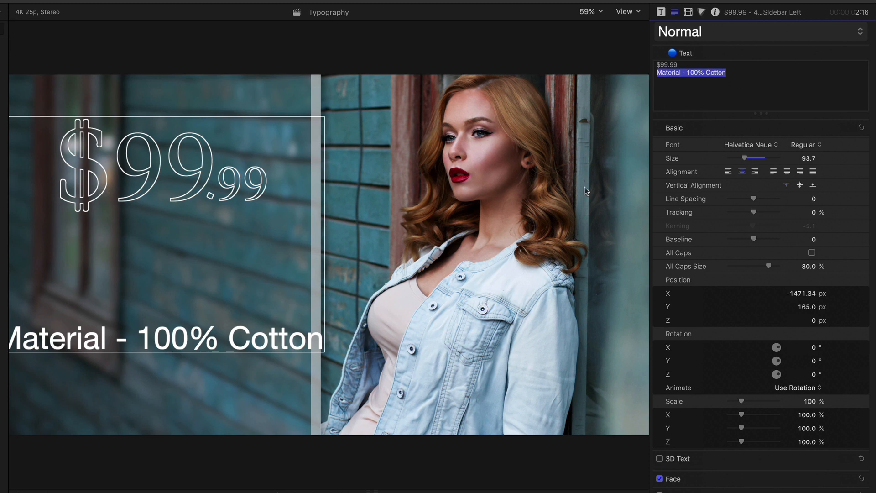
mouse_move(694, 266)
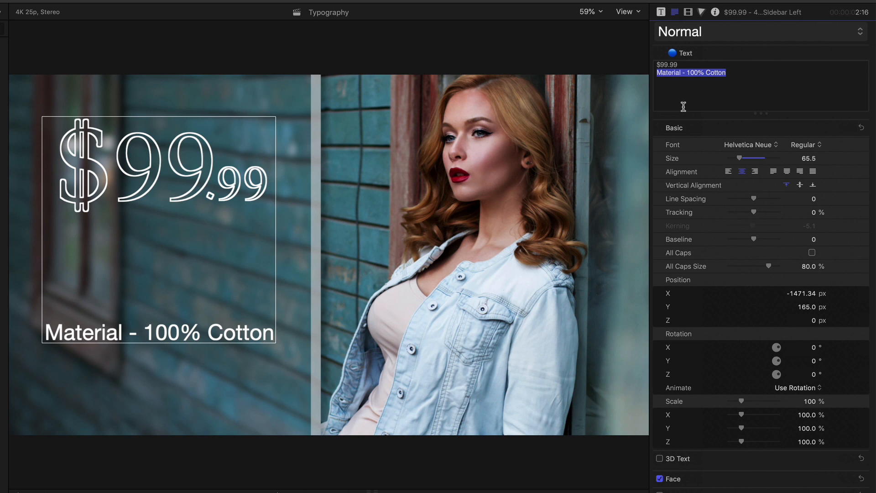
- Make the Material line a Thin font weight and select the price line
click(806, 144)
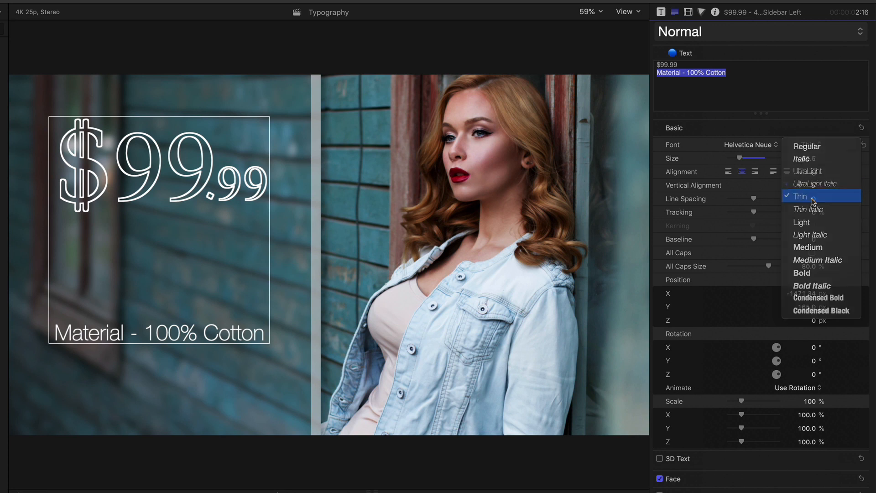
click(800, 196)
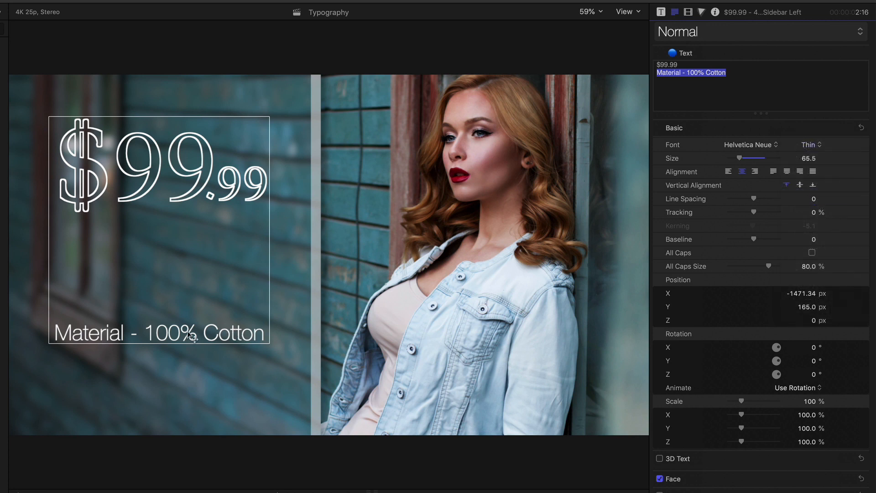
mouse_move(212, 174)
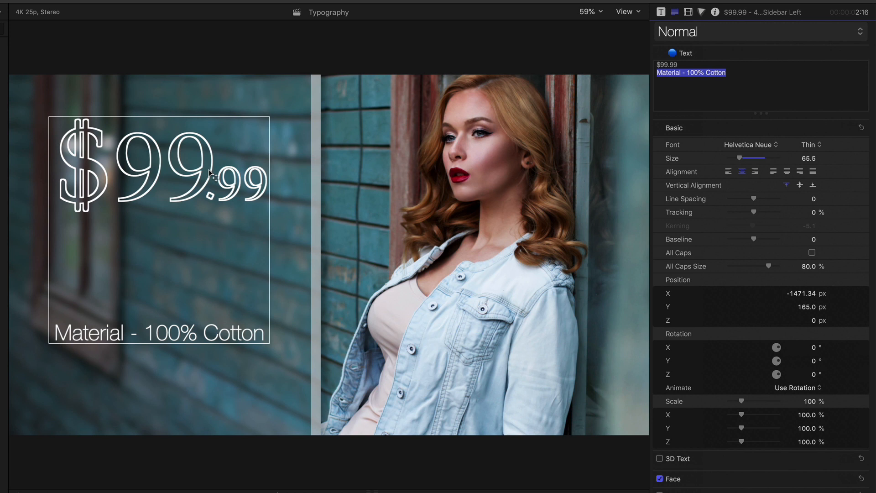
mouse_move(189, 341)
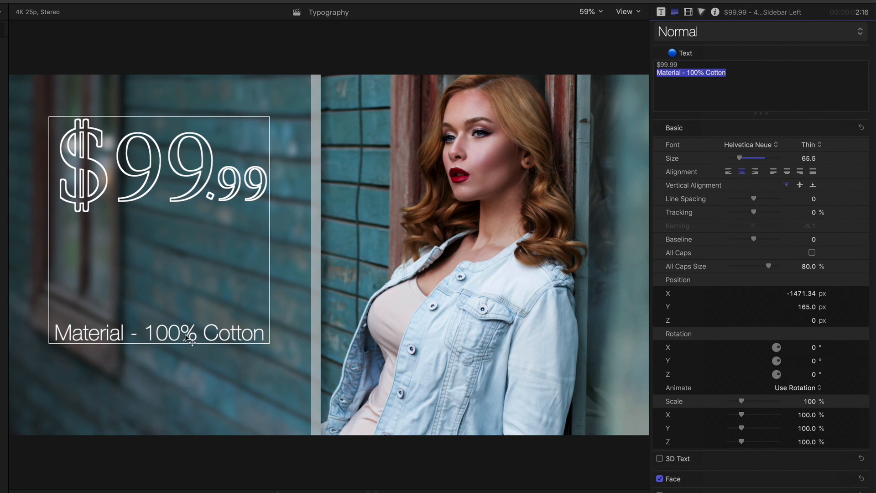
mouse_move(62, 161)
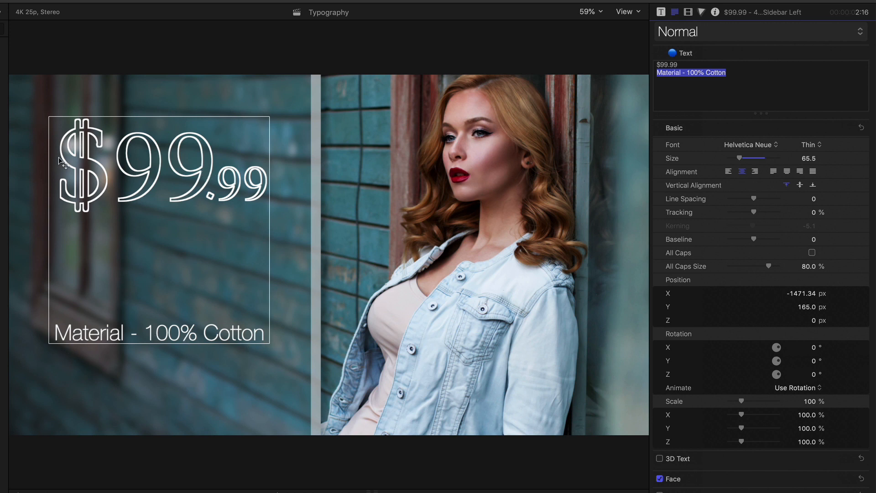
mouse_move(746, 76)
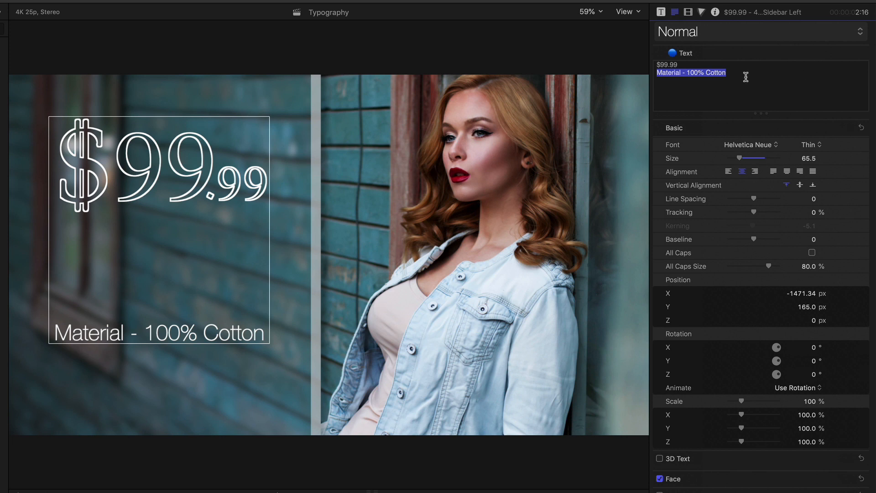
click(673, 65)
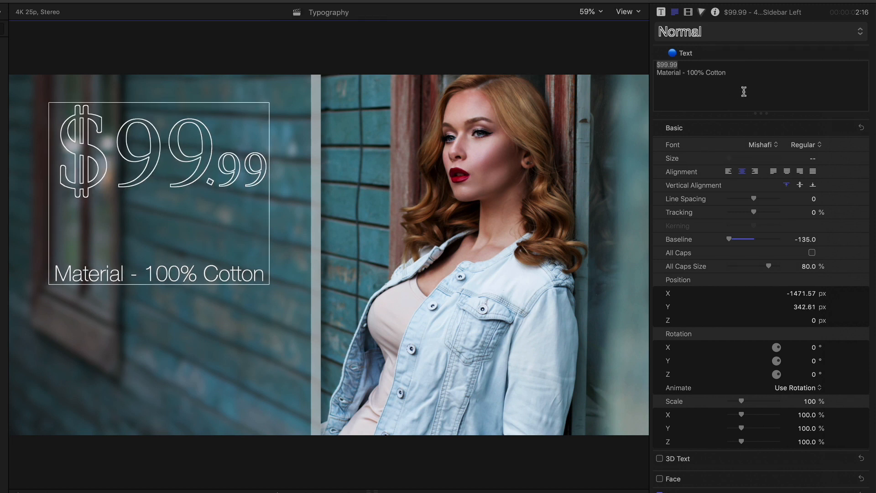
- Type 'Machine Washable', fixing the capitalisation typo, and start a blank line below
text(M)
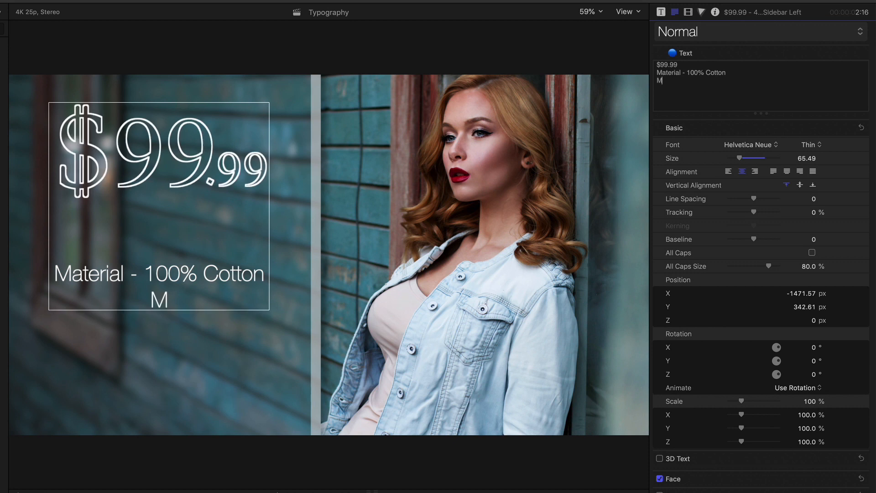
text(Achine)
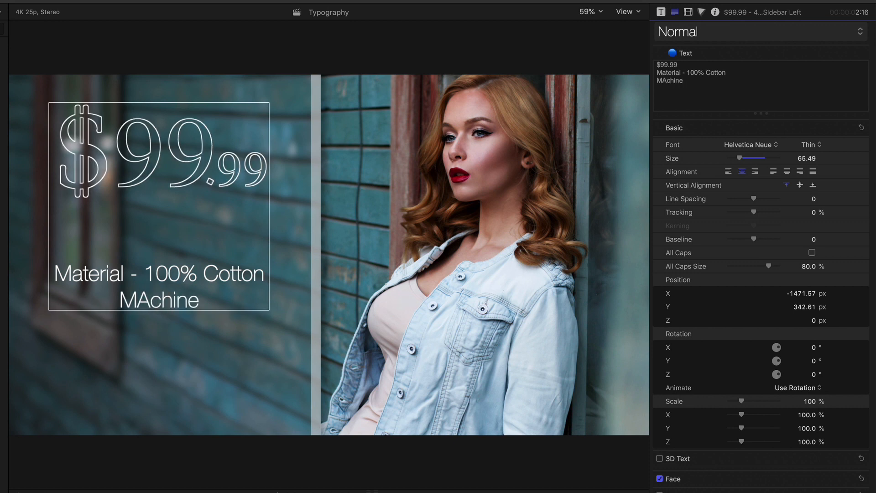
key(Backspace)
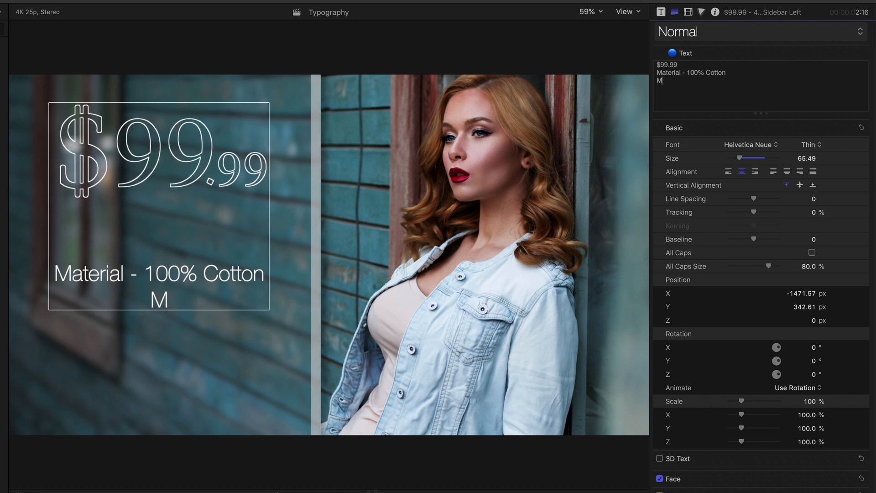
text(achine)
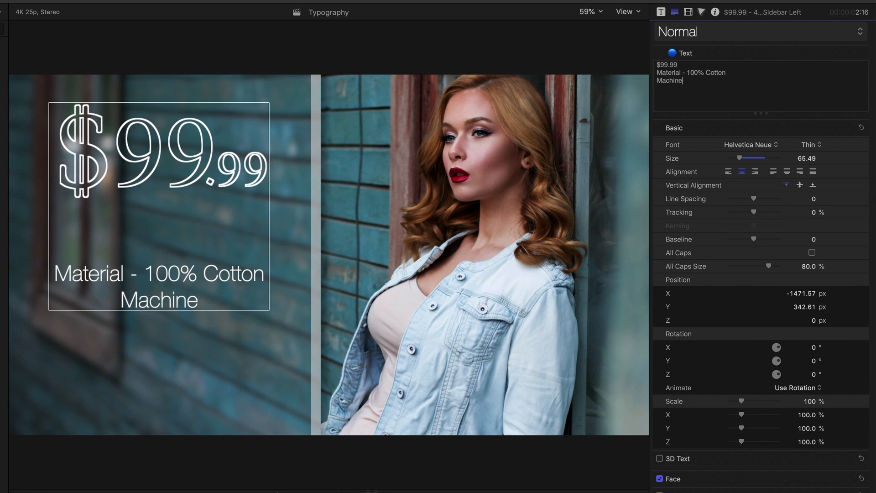
text(Washa)
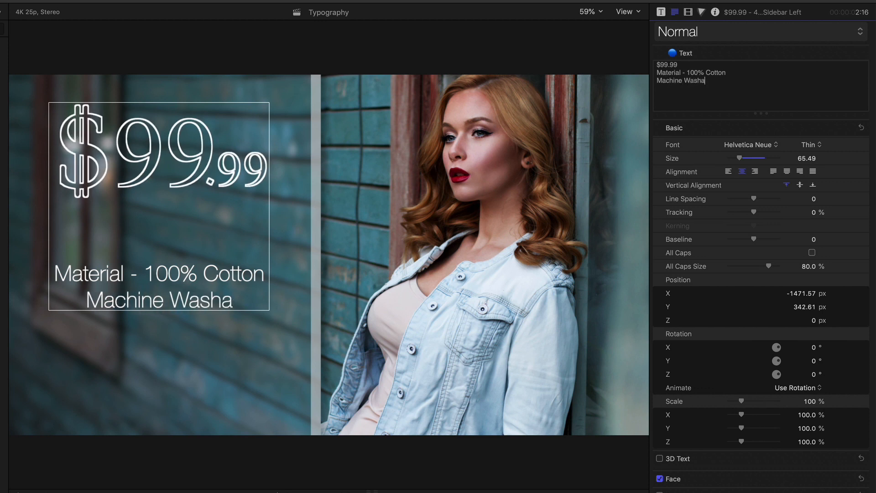
text(ble)
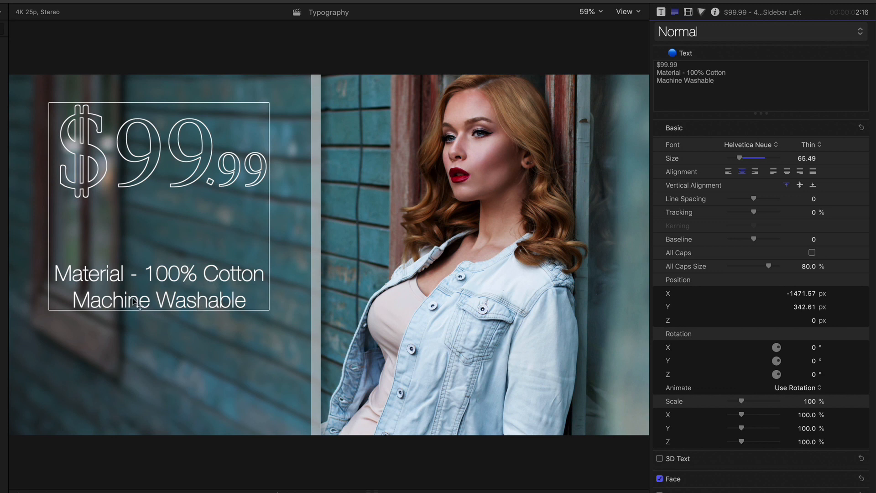
click(714, 80)
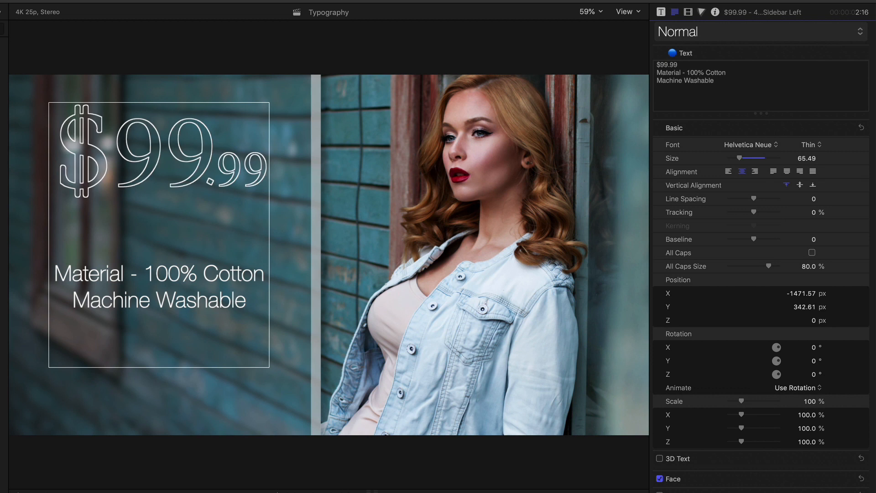
click(660, 96)
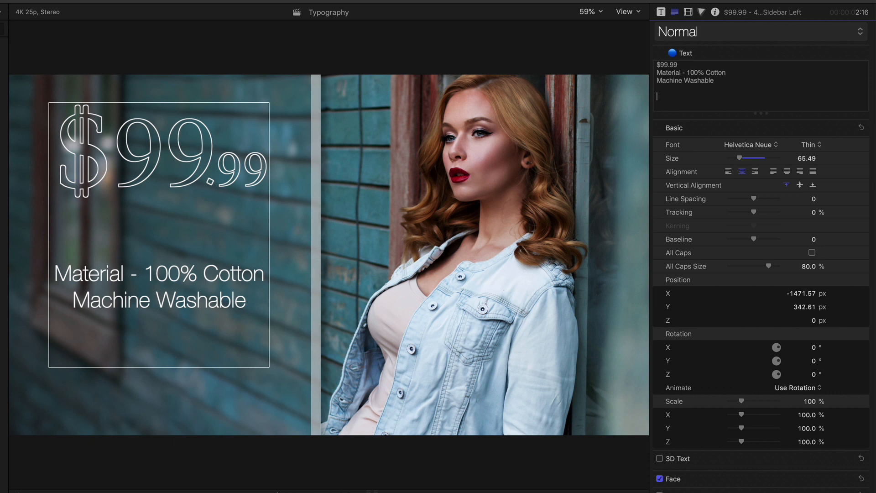
- Type the size line 'XS S M L XL' with extra spaces between sizes
text(XS)
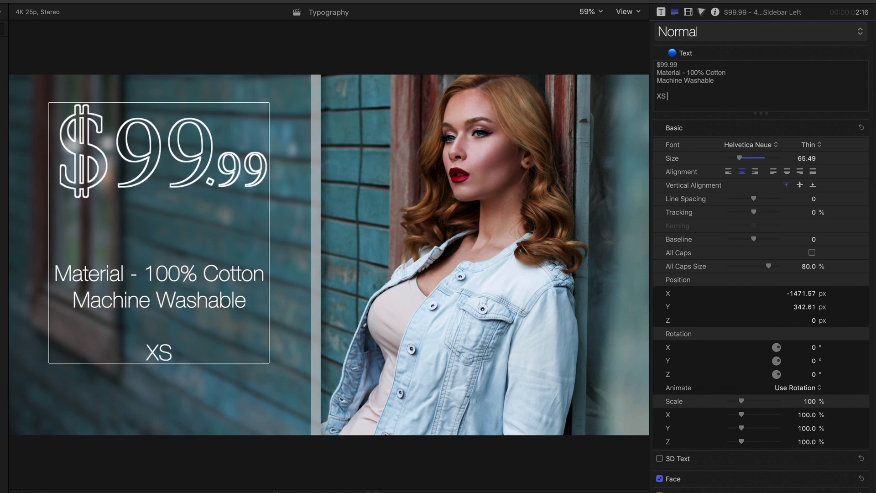
text(S)
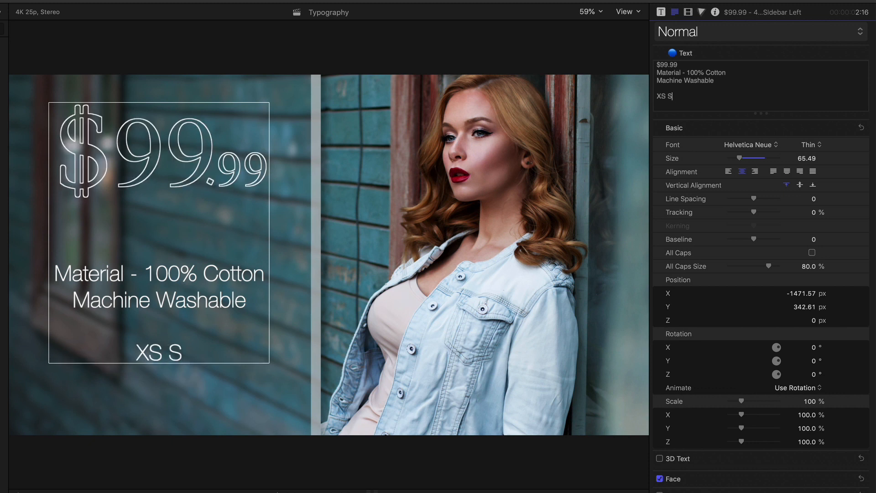
text(M)
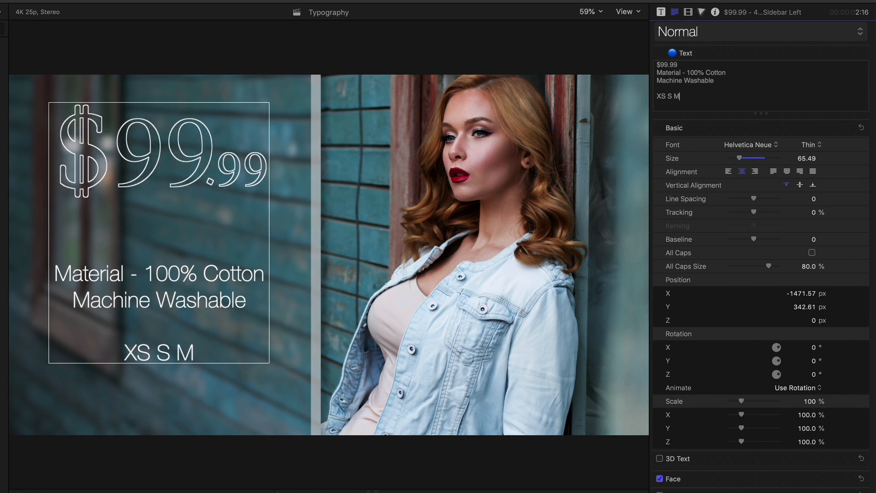
text(L)
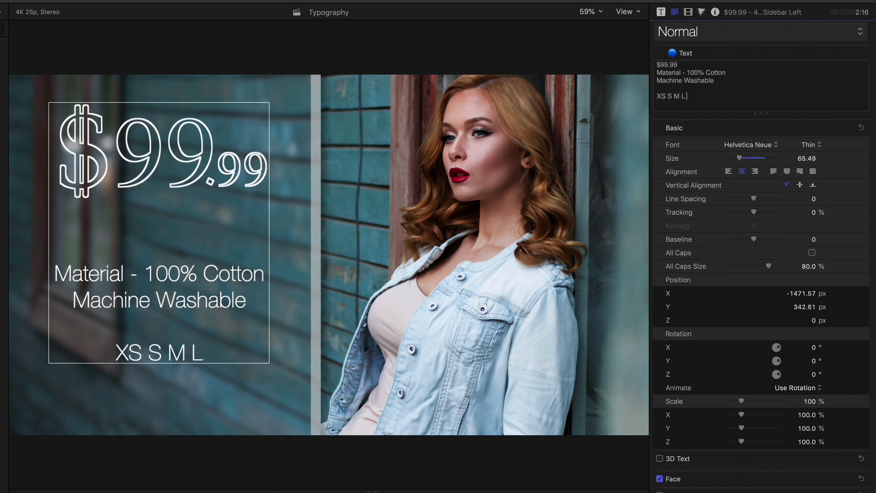
text(XL)
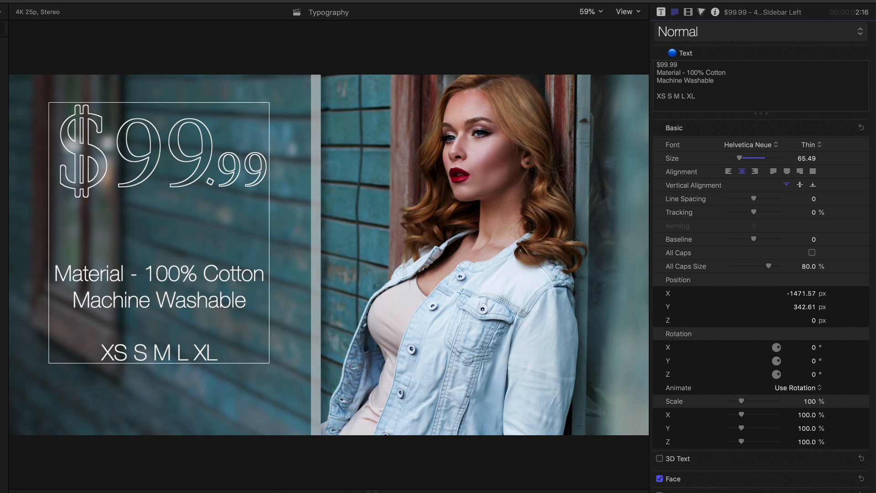
mouse_move(141, 404)
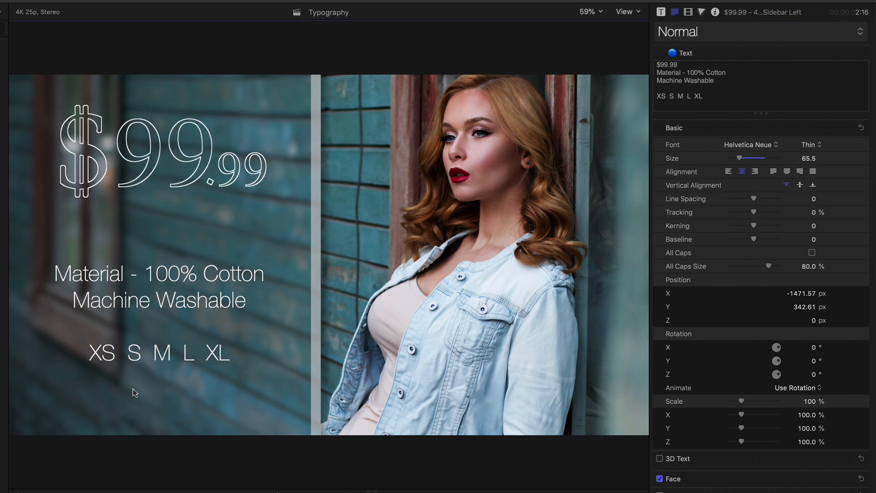
click(185, 227)
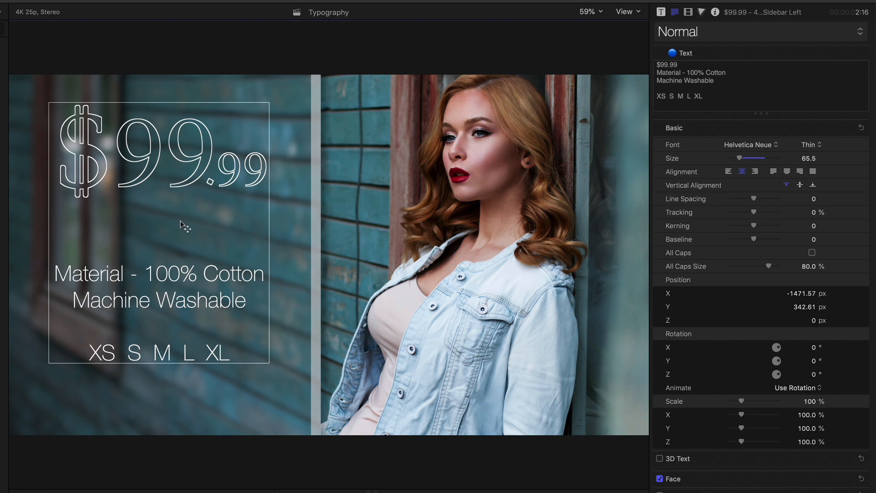
mouse_move(139, 301)
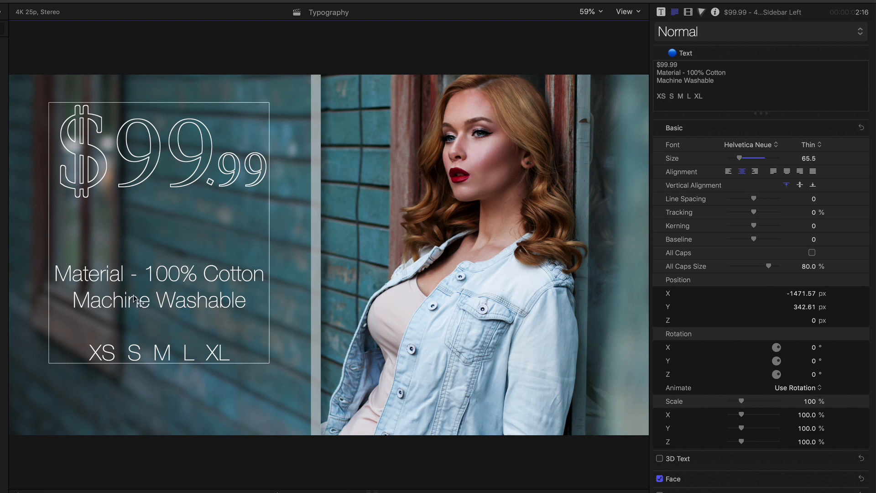
mouse_move(216, 368)
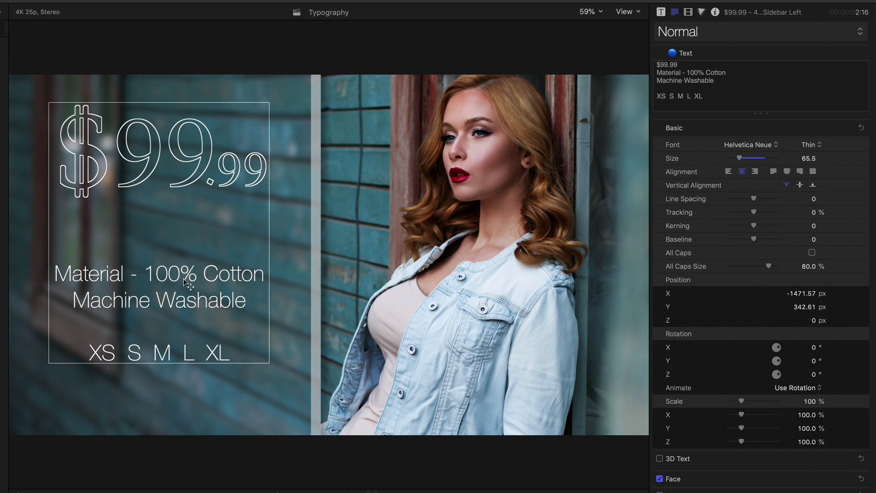
mouse_move(176, 289)
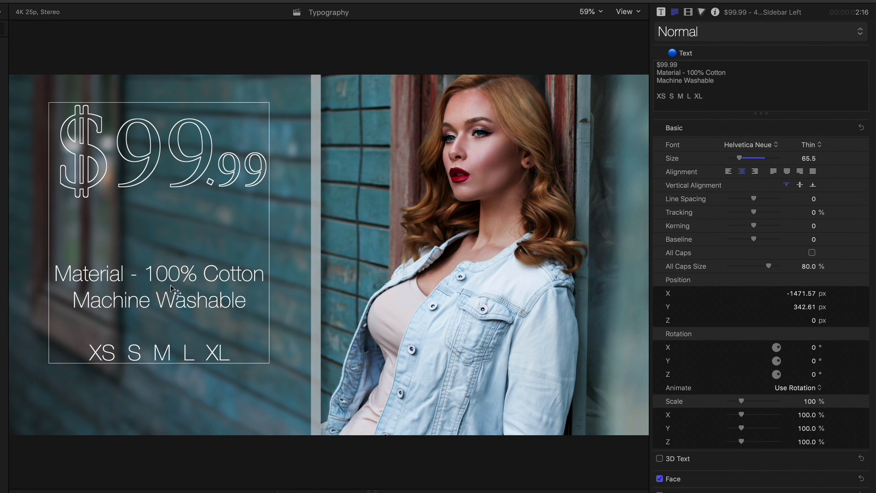
mouse_move(175, 286)
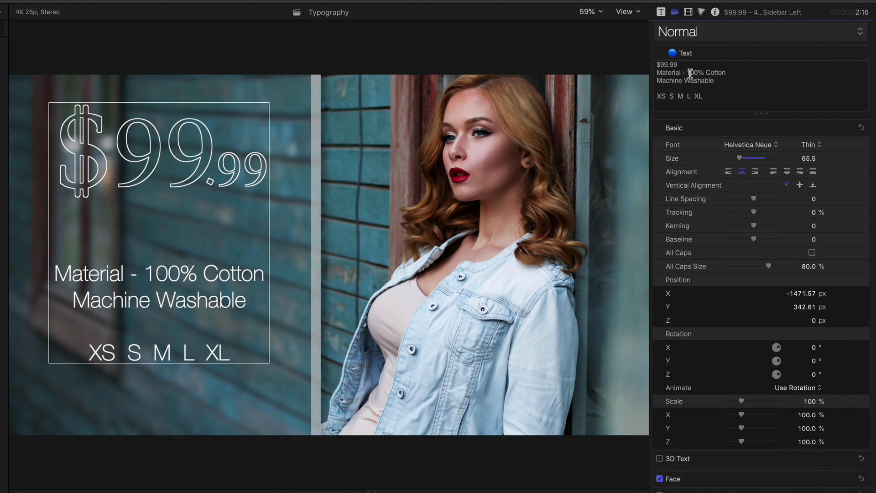
mouse_move(816, 213)
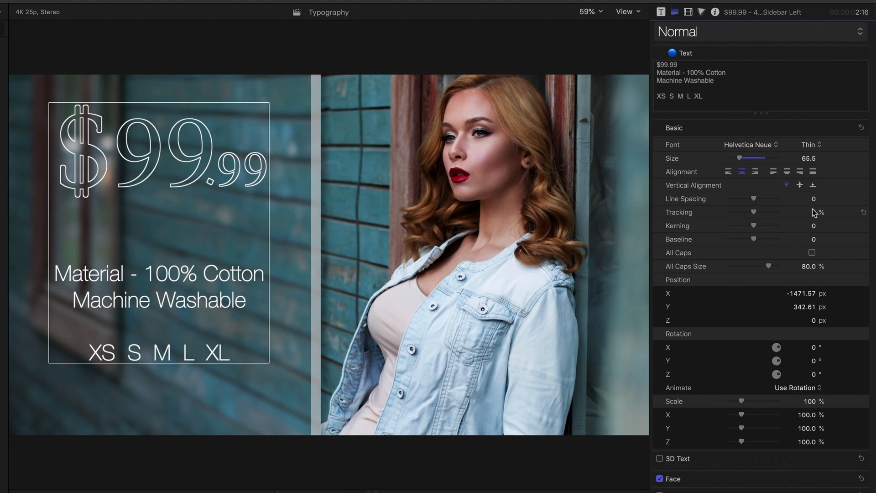
- Set -6.0 kerning after the 1 in 100% and 4% tracking on Machine Washable
click(811, 225)
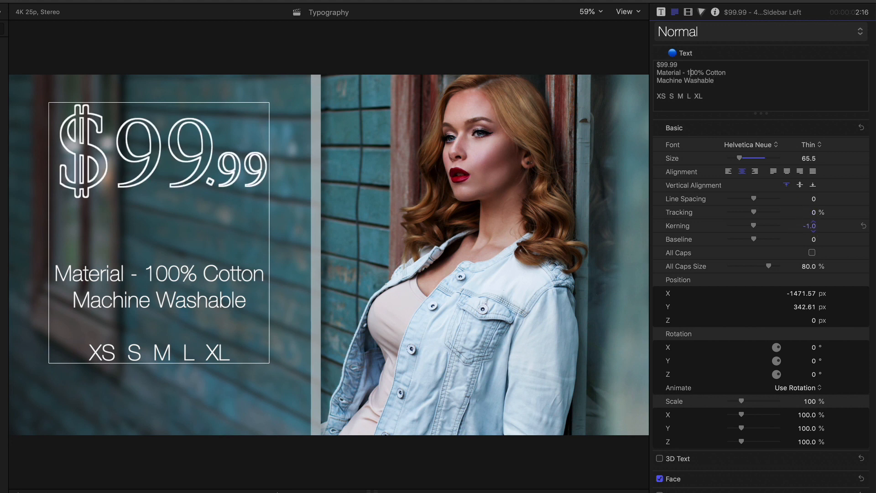
text(-6.0)
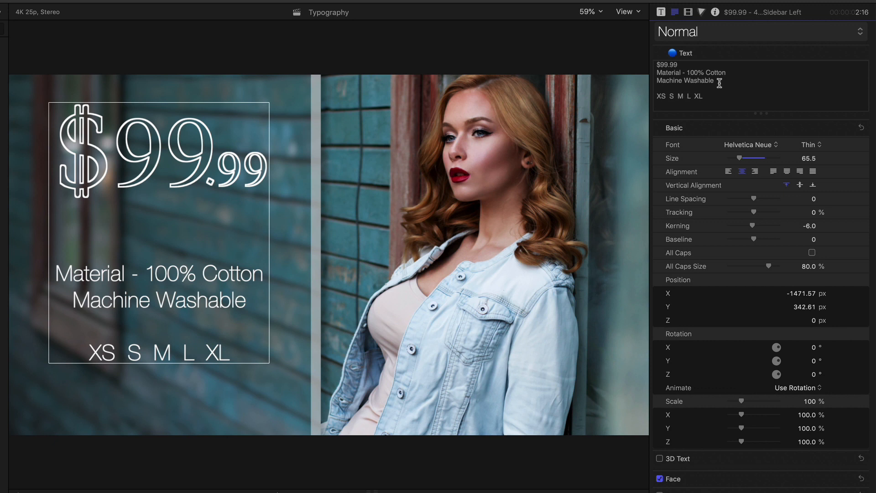
double_click(684, 80)
text(3)
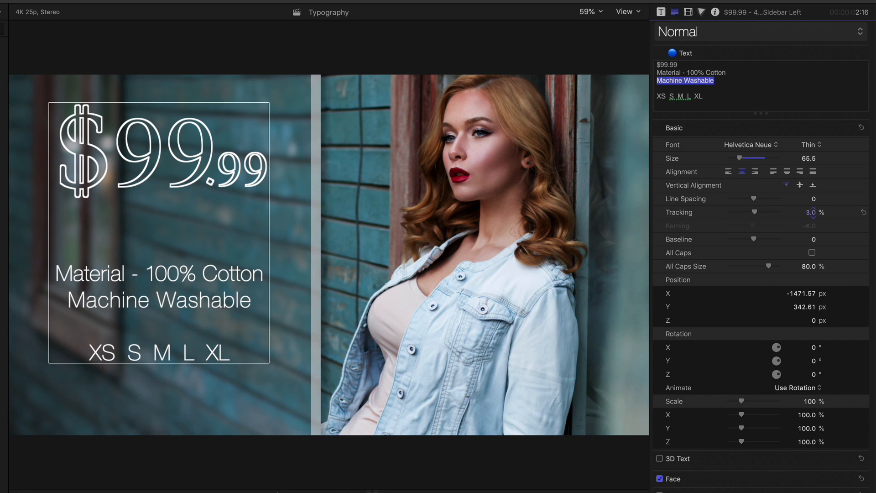
click(811, 211)
text(4)
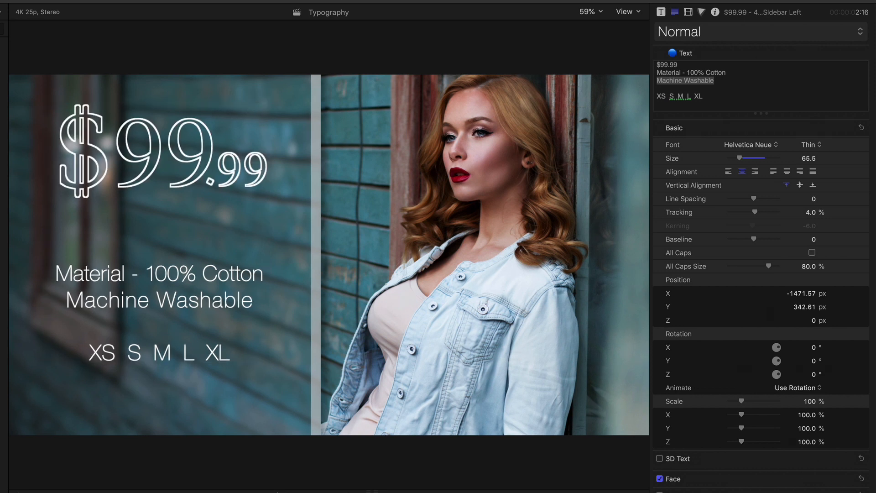
- Exit text editing, preview the 110 Big Text Outline title, then redisplay the finished sidebar frame
click(675, 12)
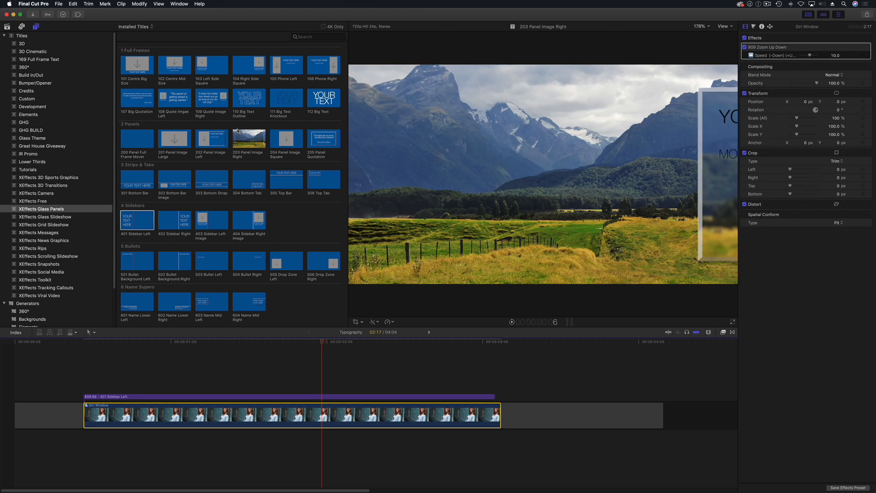
click(249, 95)
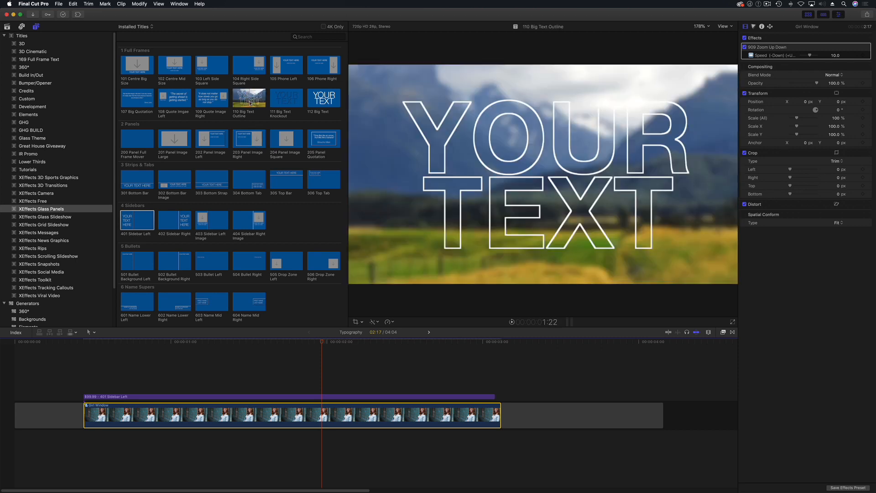
mouse_move(249, 100)
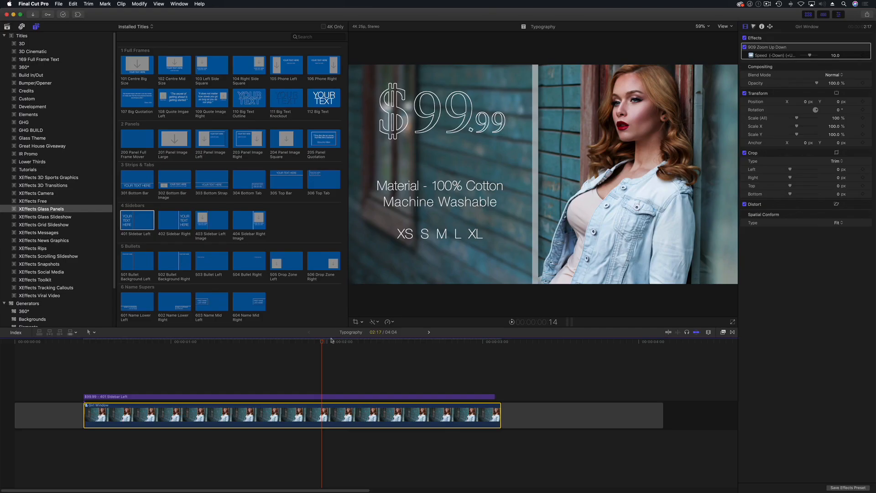
click(300, 341)
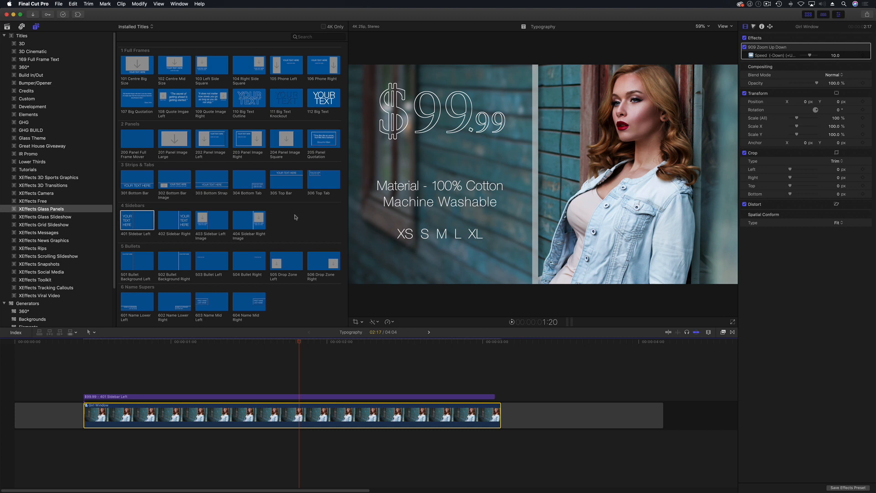
mouse_move(291, 220)
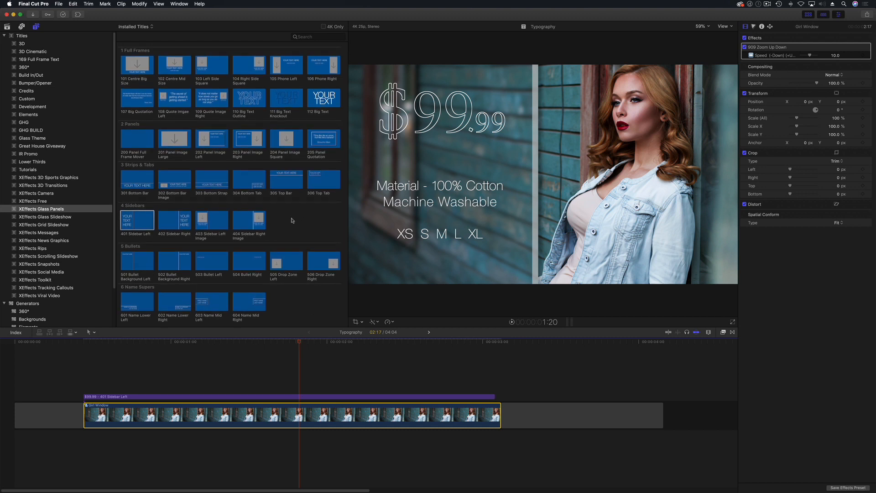